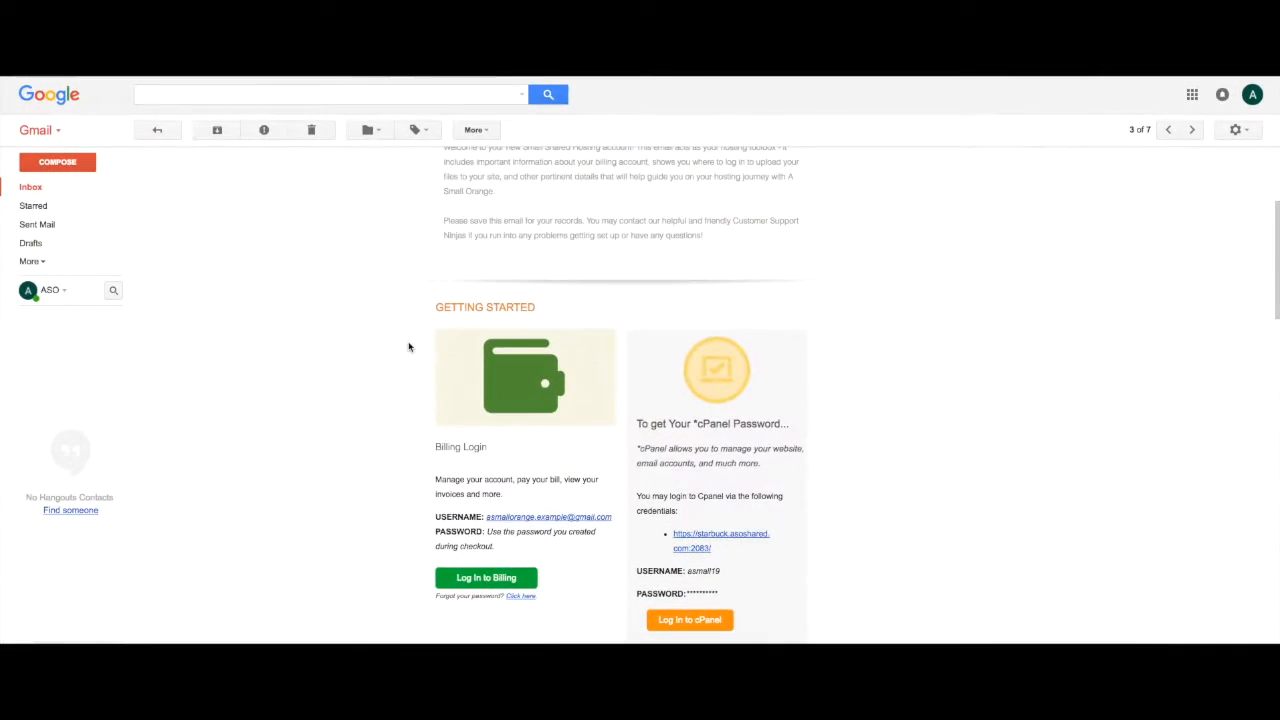
scroll("down", 3)
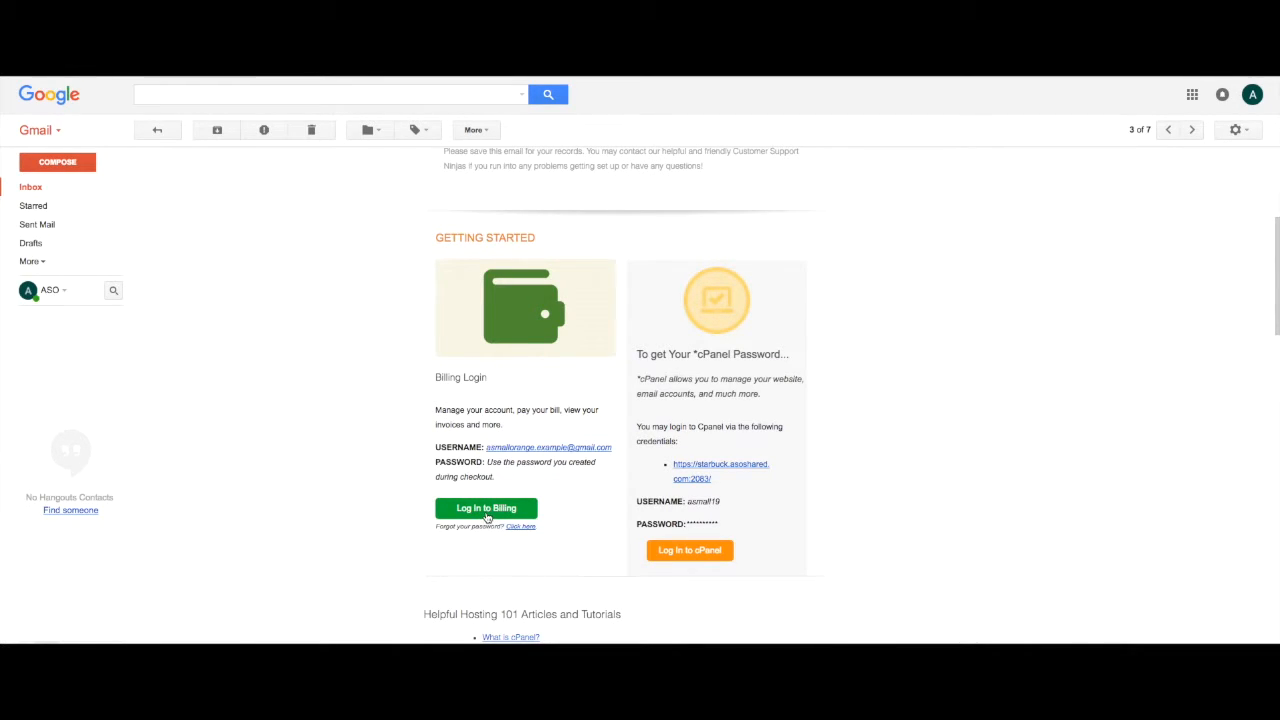
left_click(486, 508)
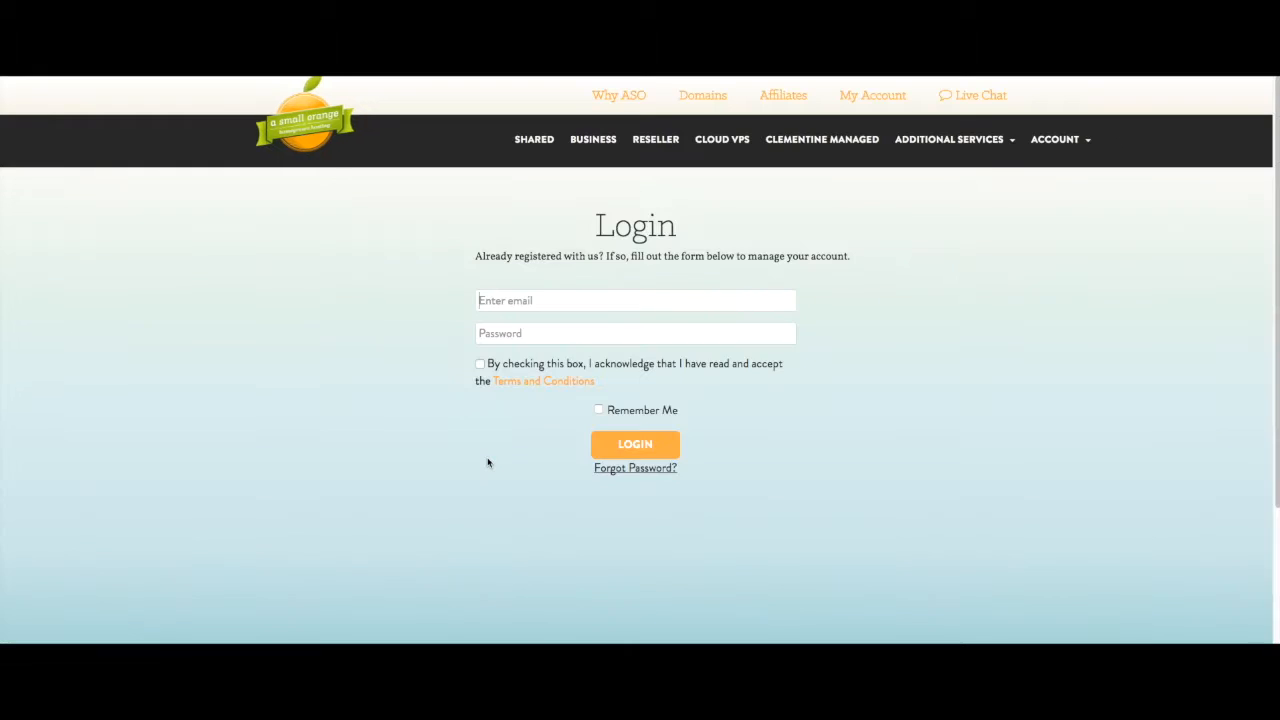
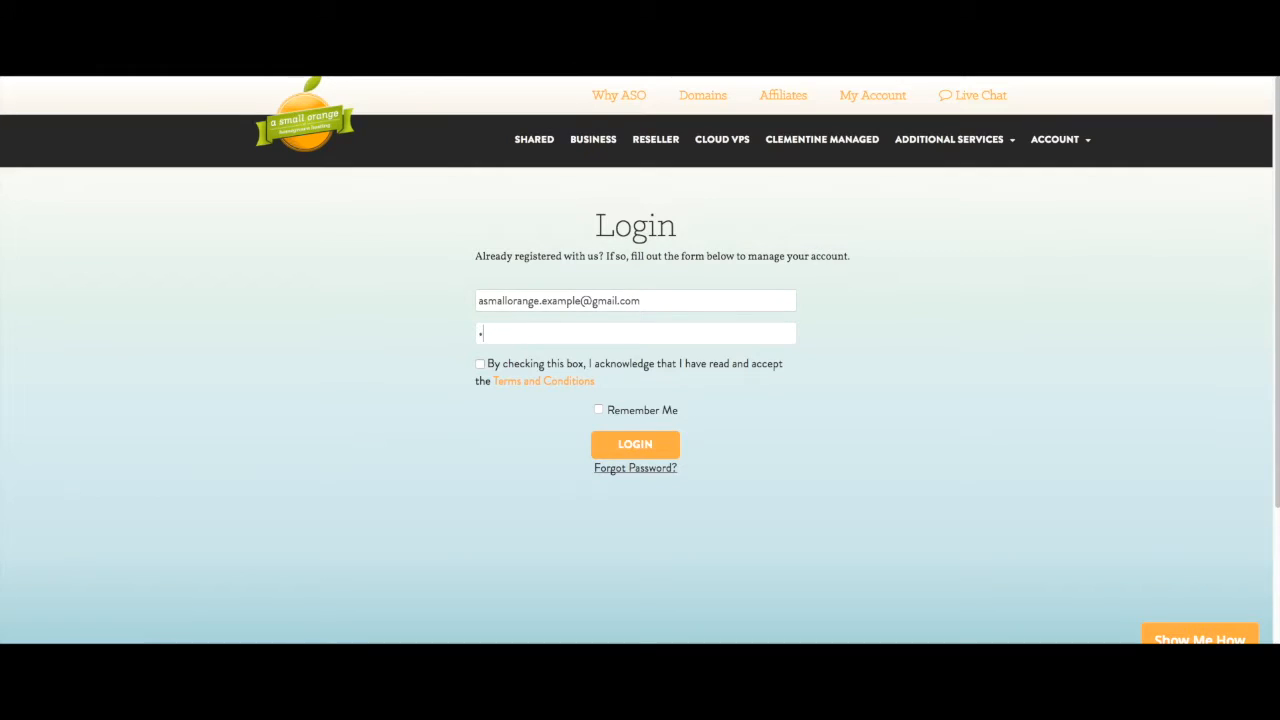
type("password")
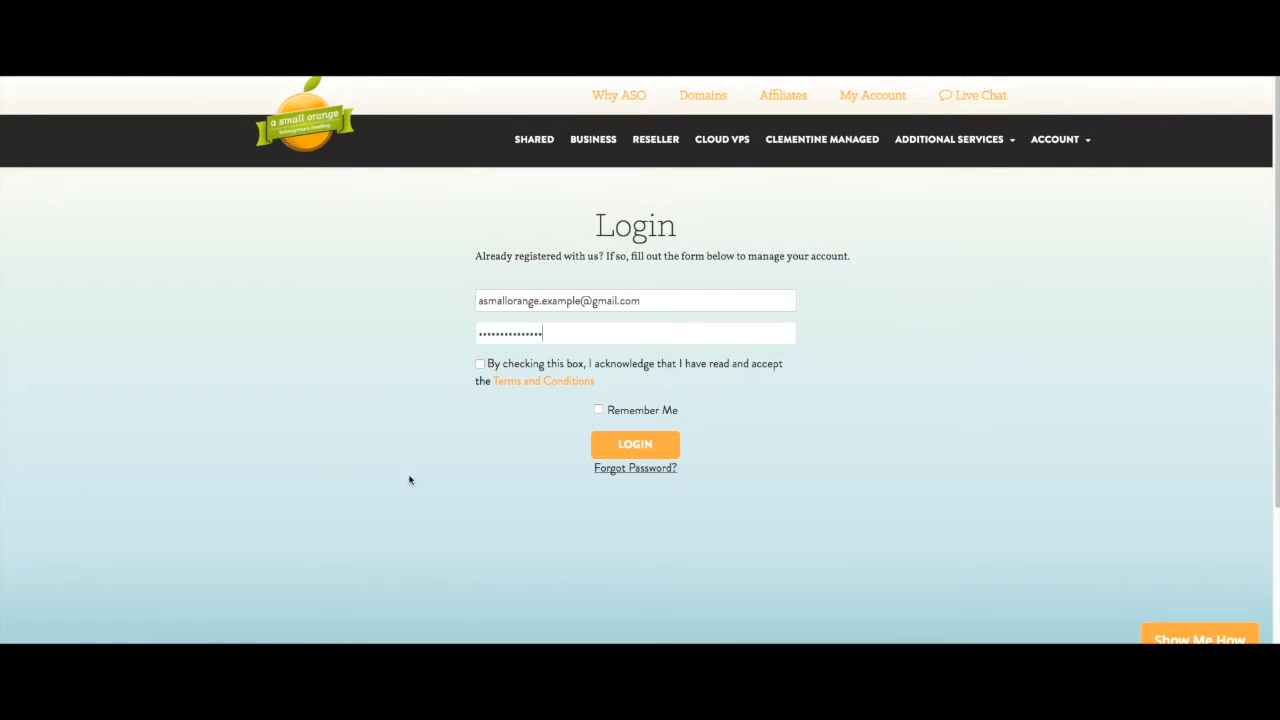
Step: Agree to the Terms and Conditions and enable Remember Me
left_click(480, 364)
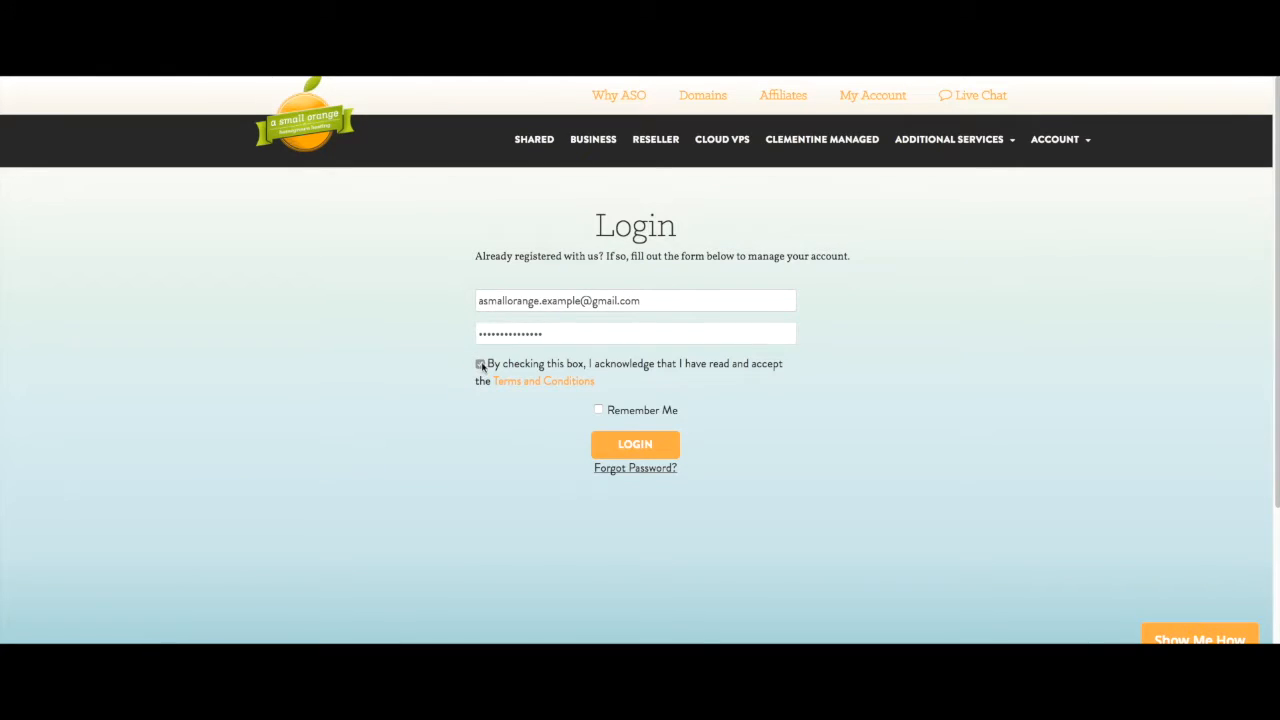
left_click(480, 364)
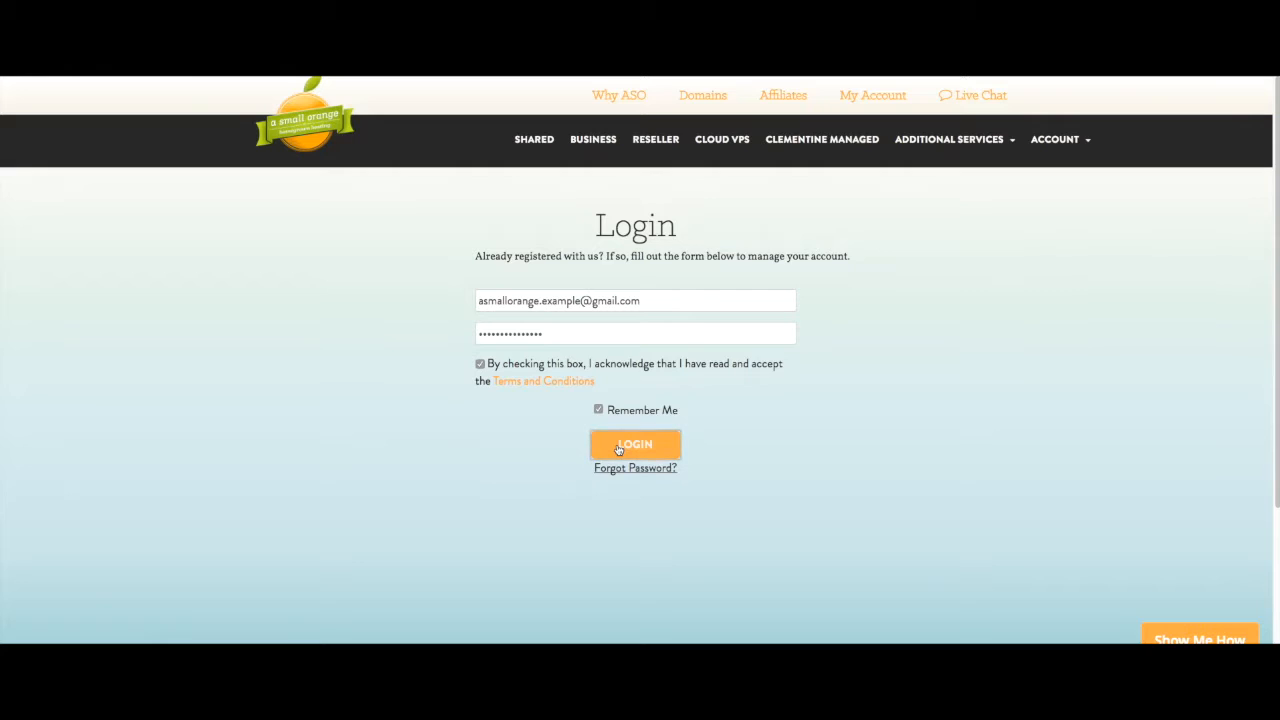
mouse_move(680, 328)
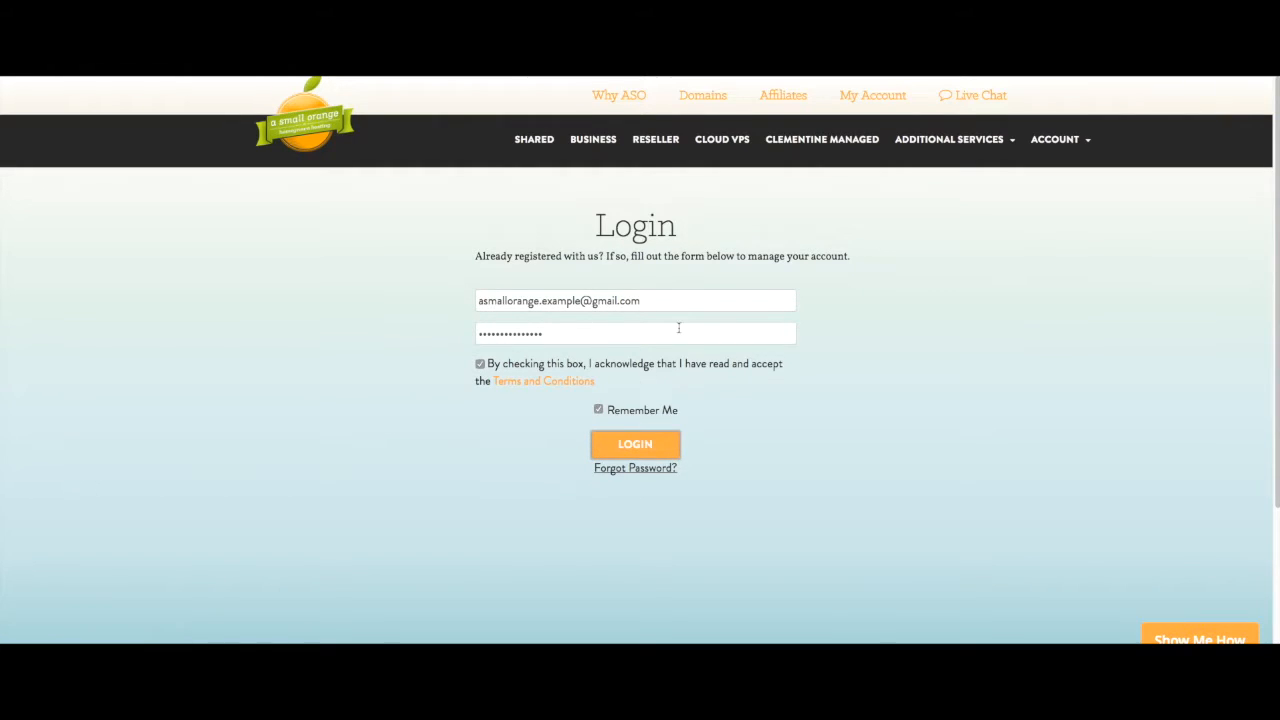
Step: Log into the customer account and scroll to the hosting information with its cPanel login
left_click(636, 444)
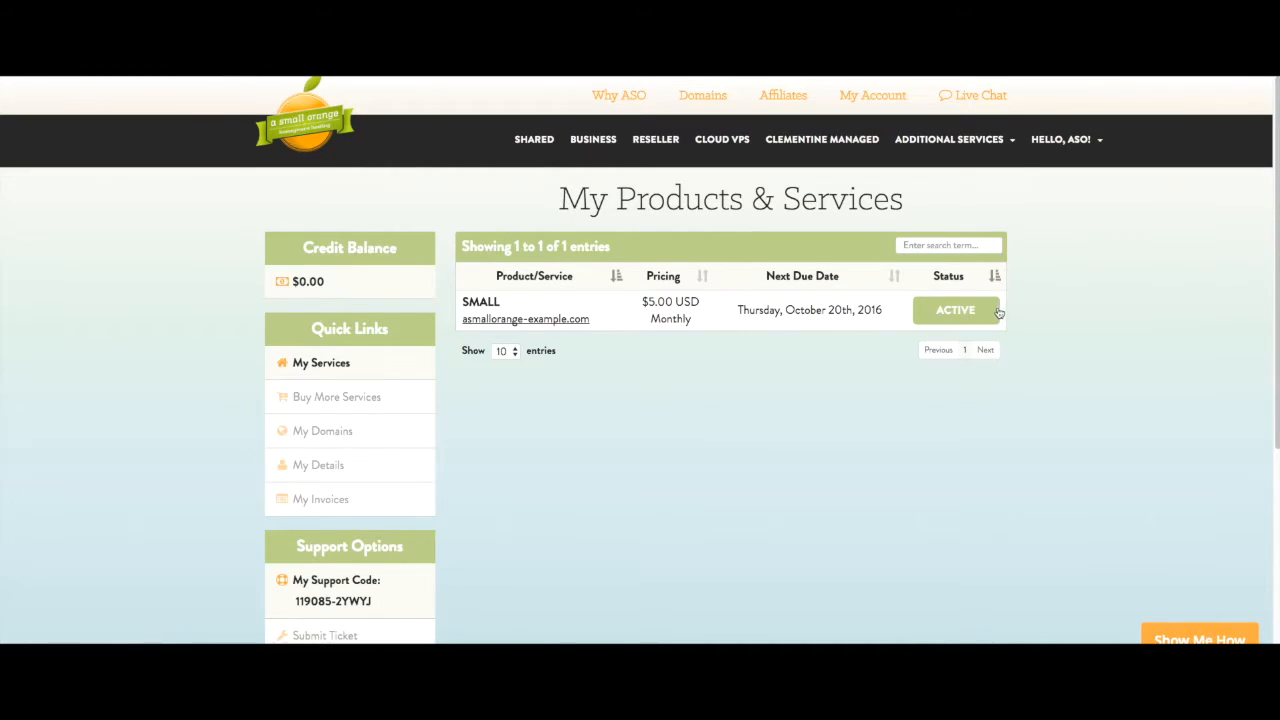
mouse_move(984, 312)
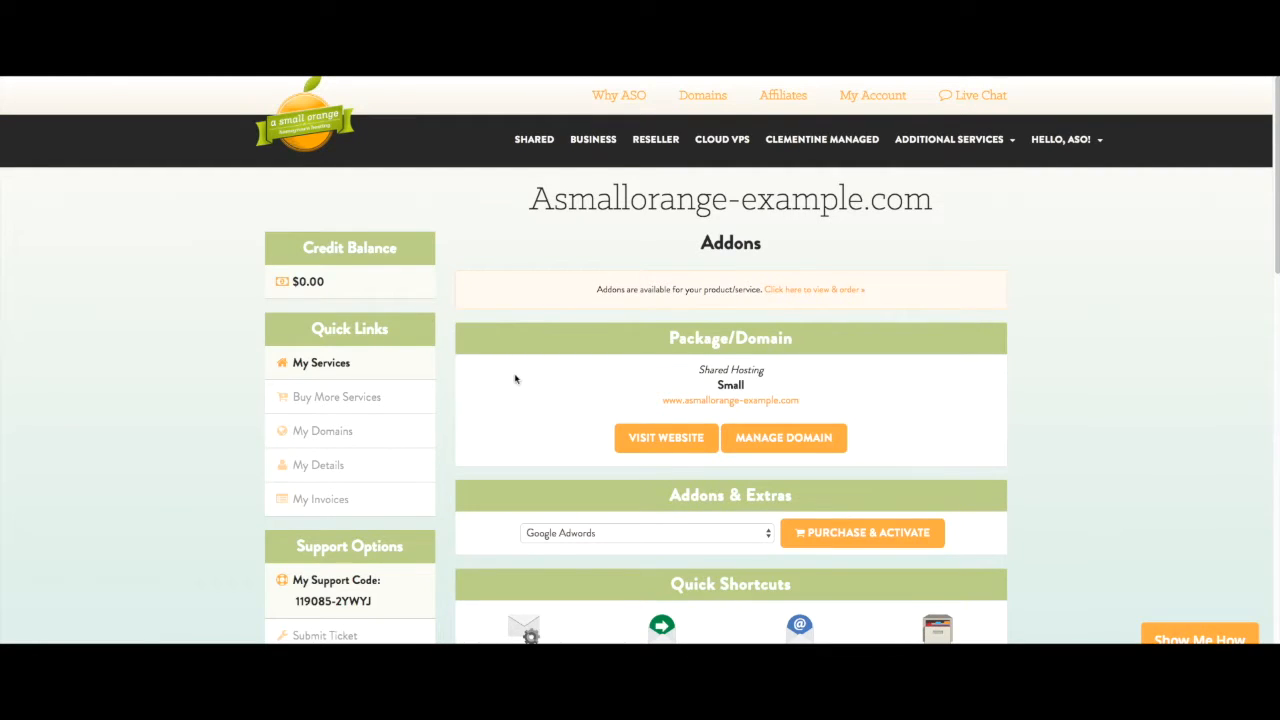
scroll("down", 3)
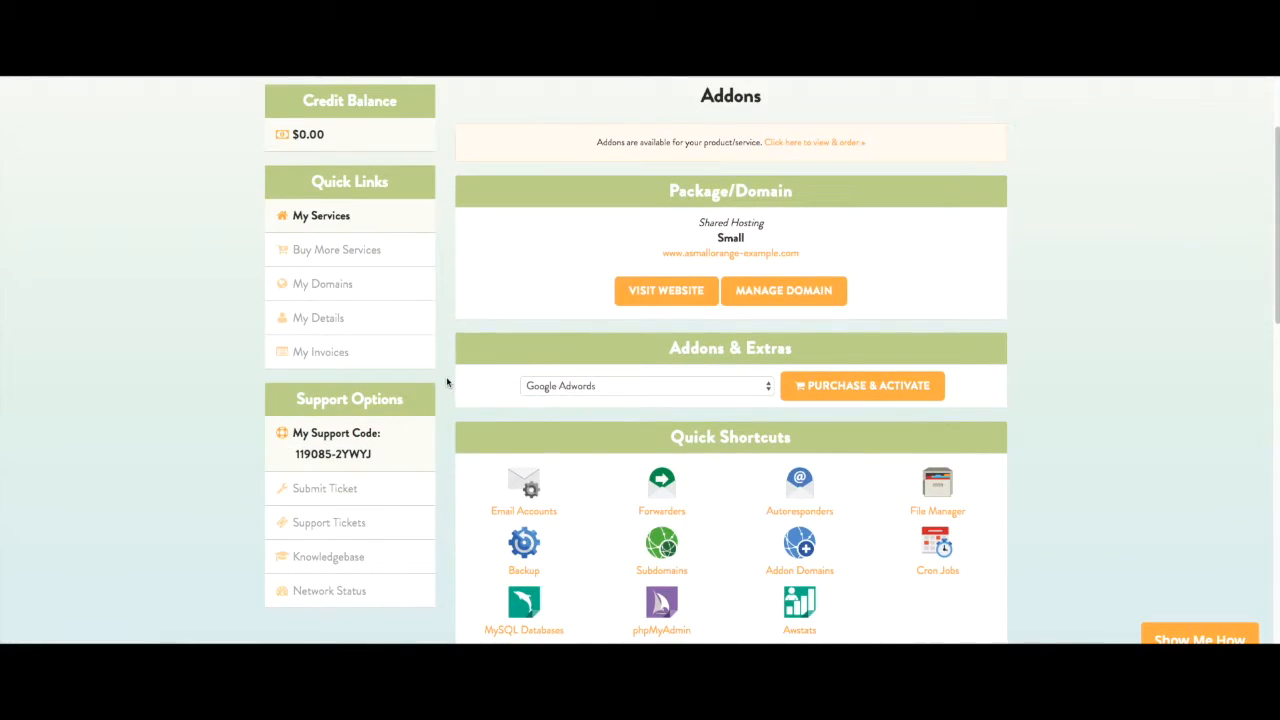
scroll("down", 3)
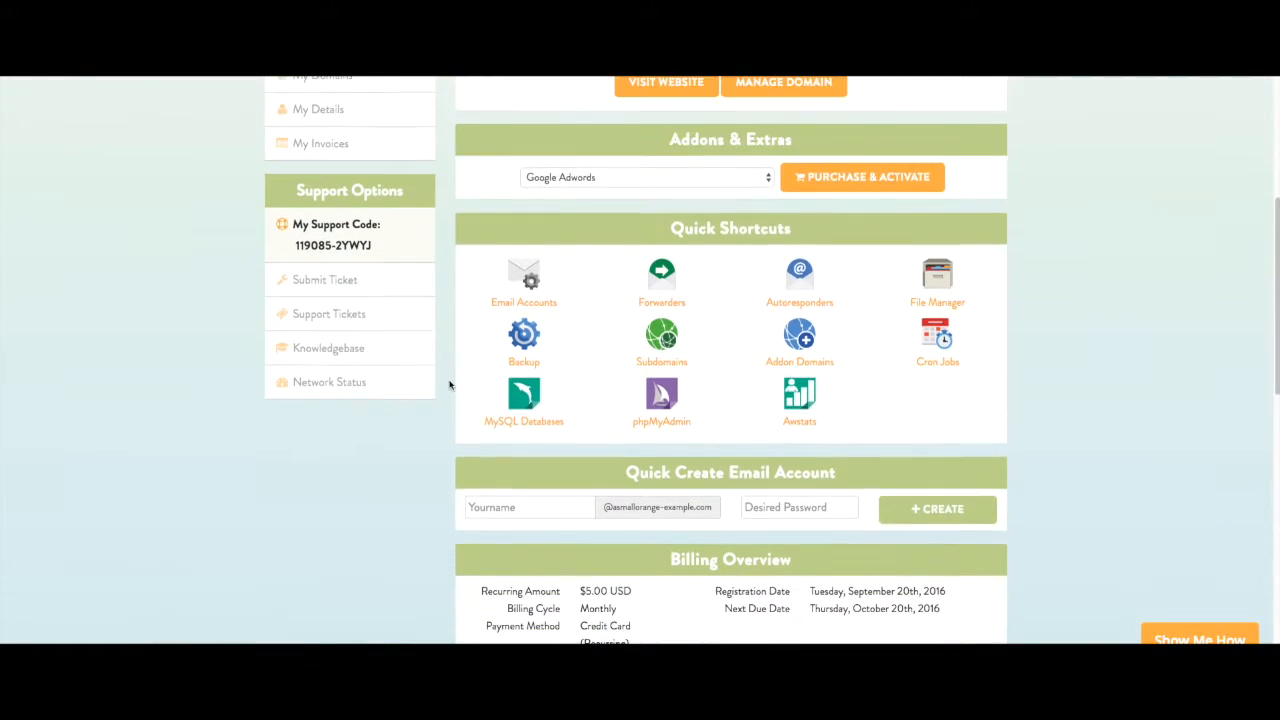
scroll("down", 3)
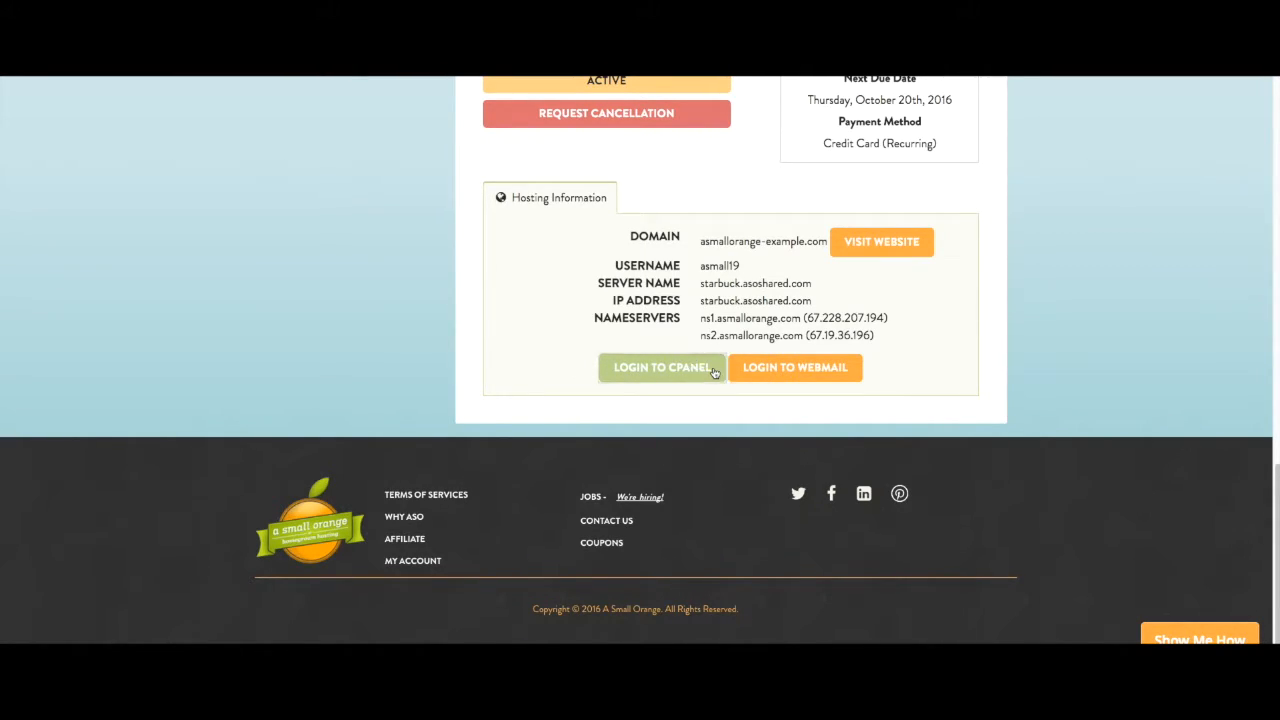
Step: Enter cPanel and scroll to the Softaculous Apps Installer script list
left_click(662, 368)
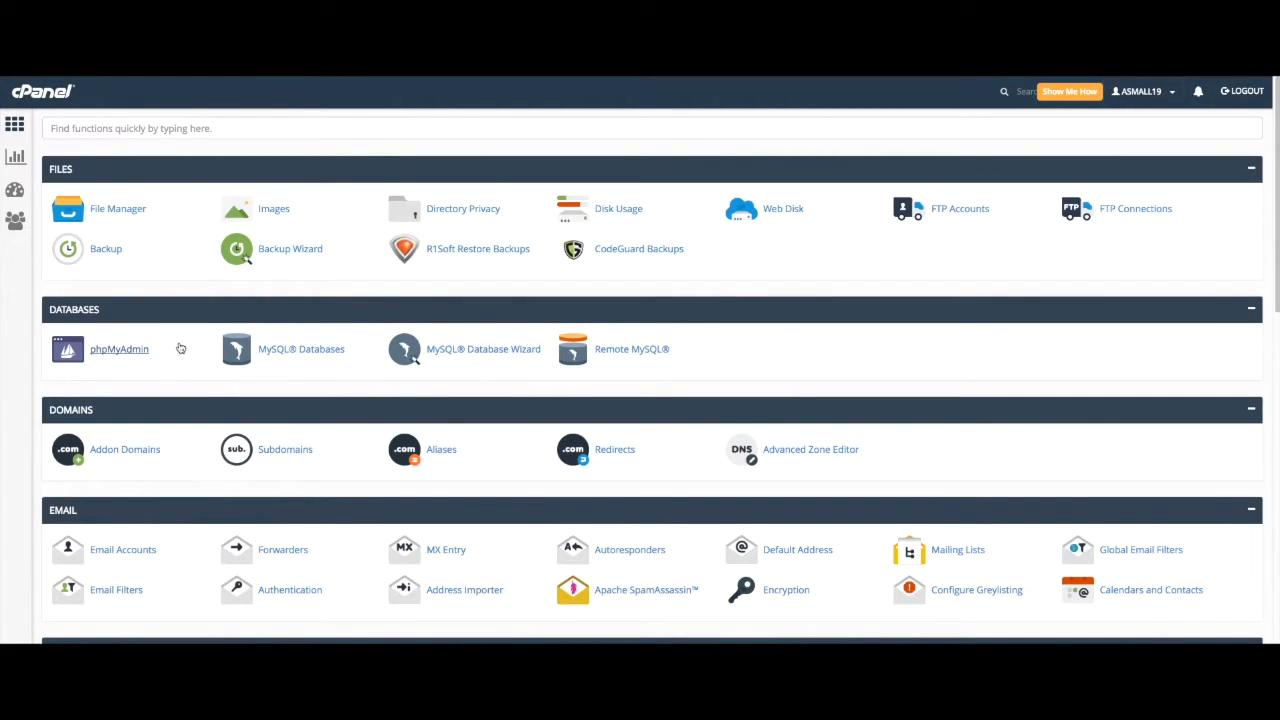
scroll("down", 3)
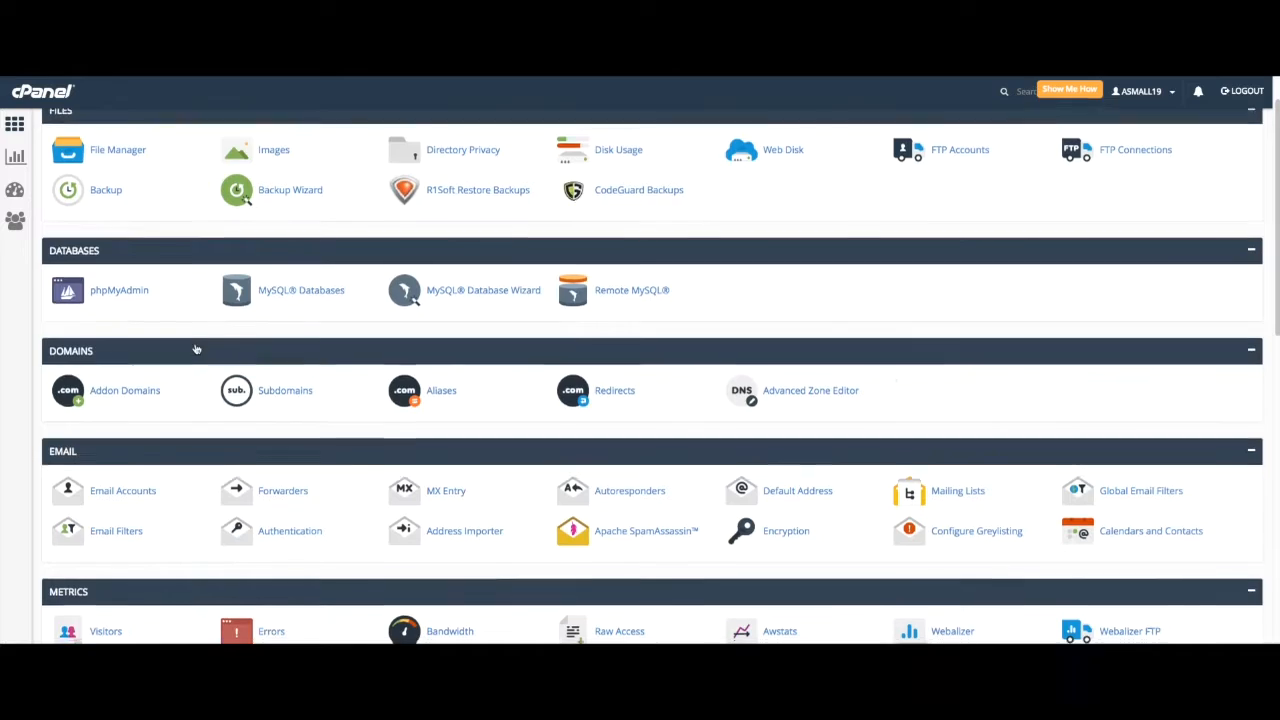
scroll("down", 3)
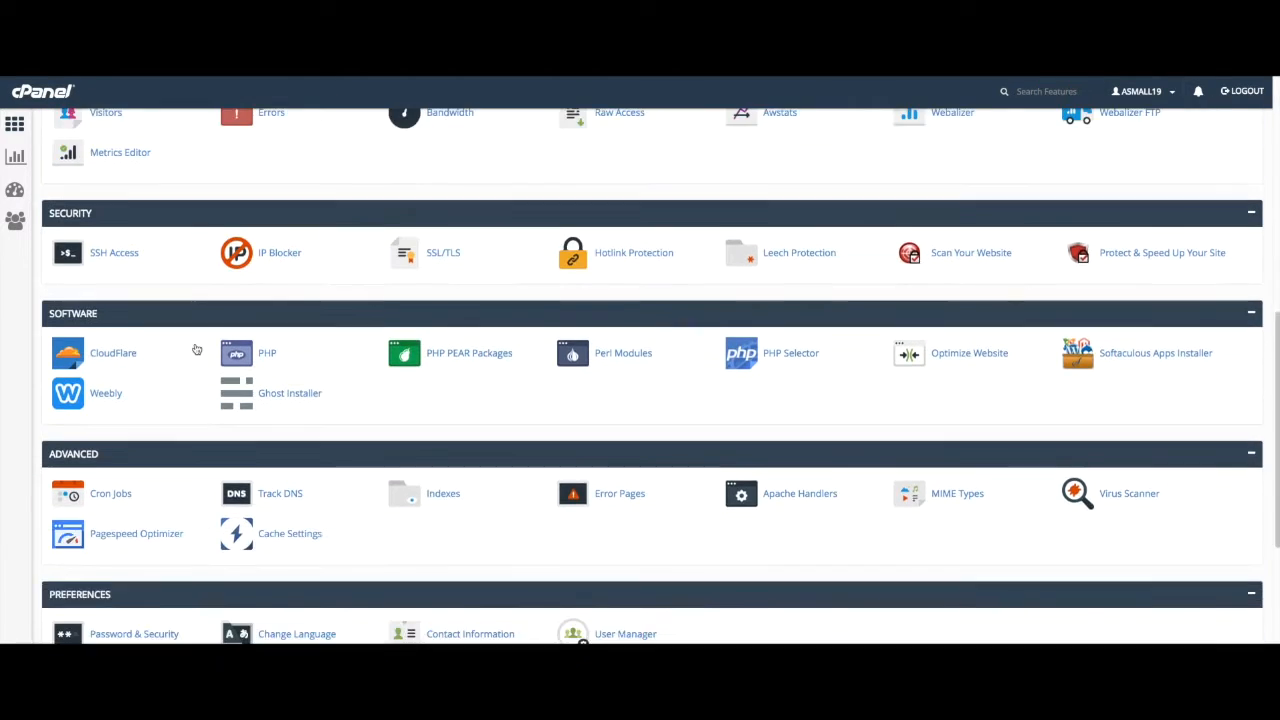
scroll("down", 3)
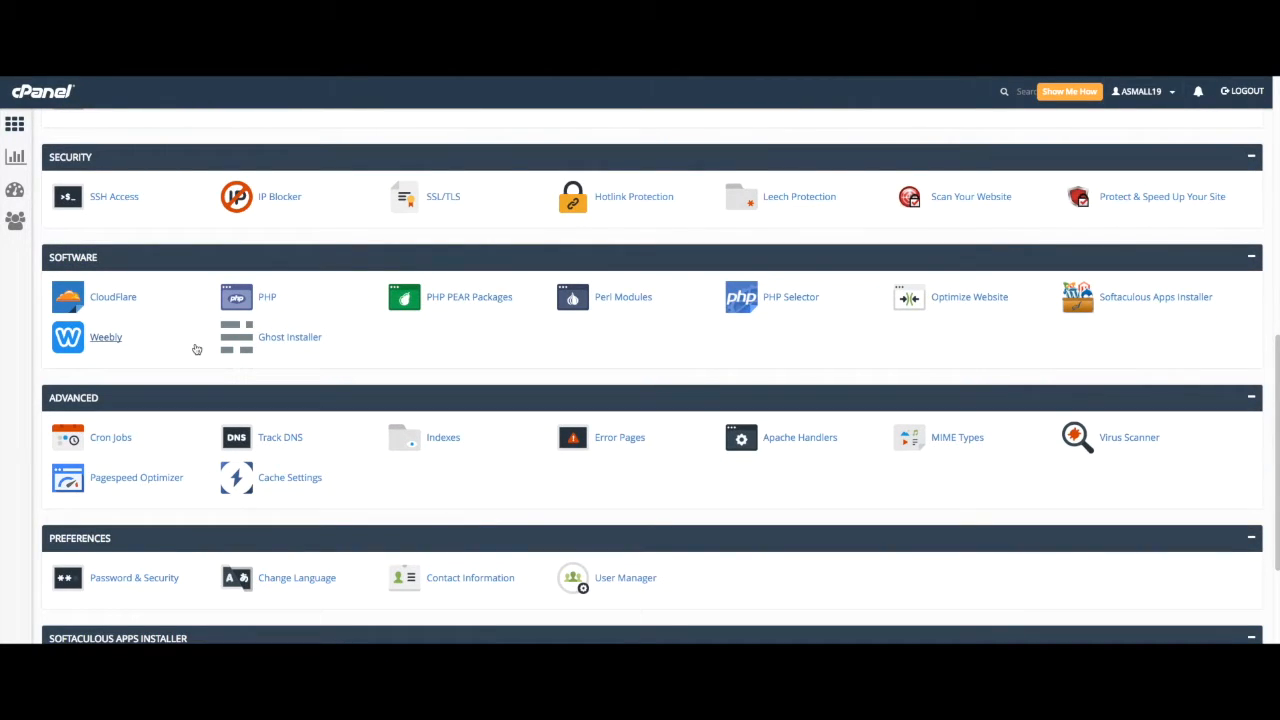
scroll("down", 3)
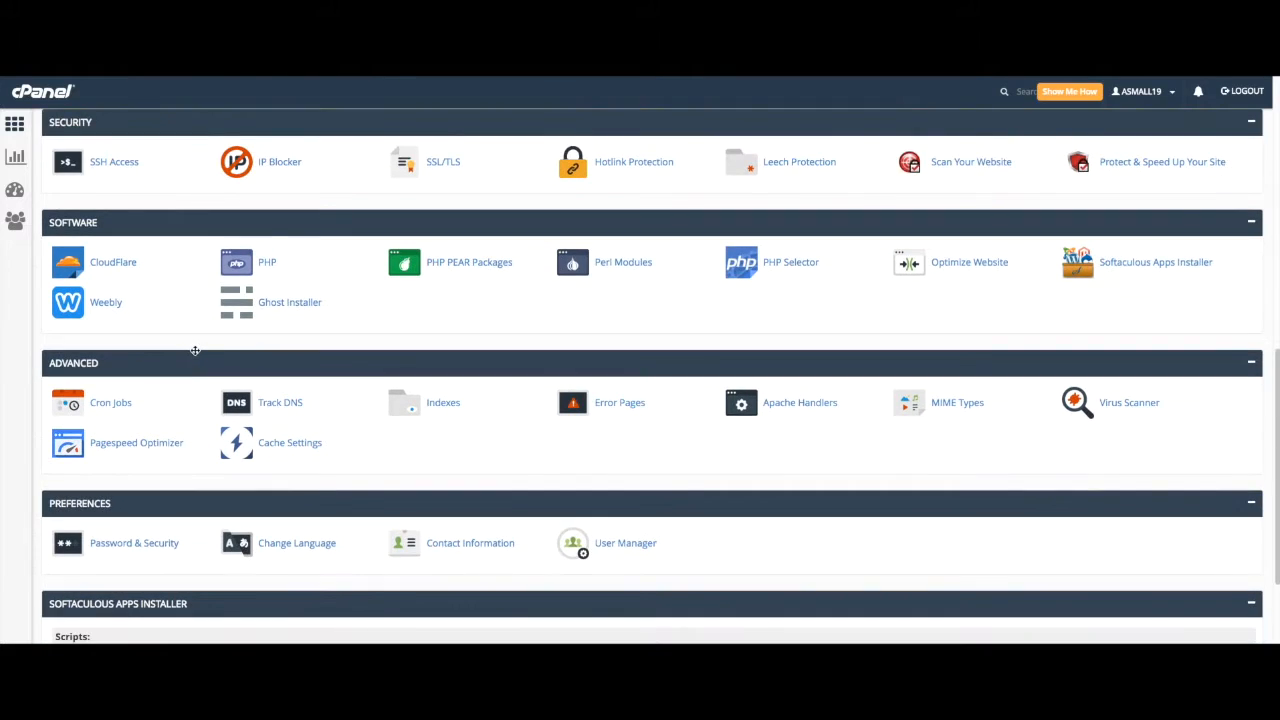
scroll("down", 3)
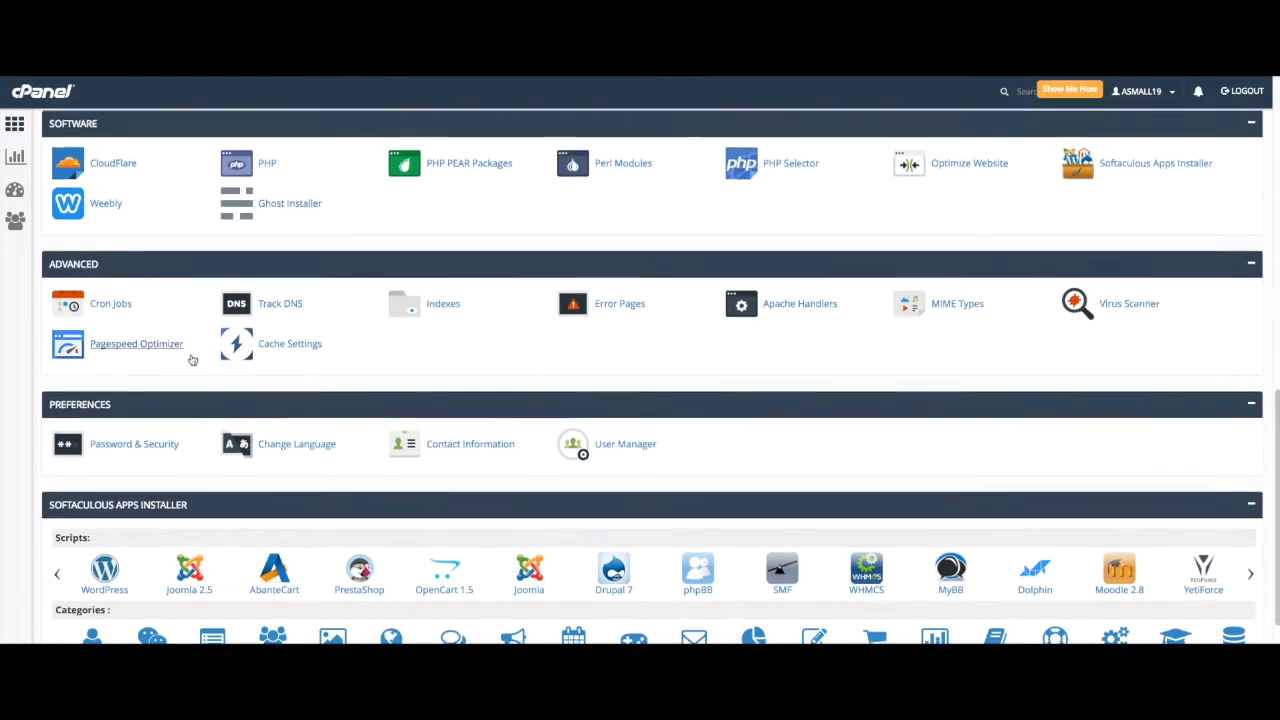
scroll("down", 3)
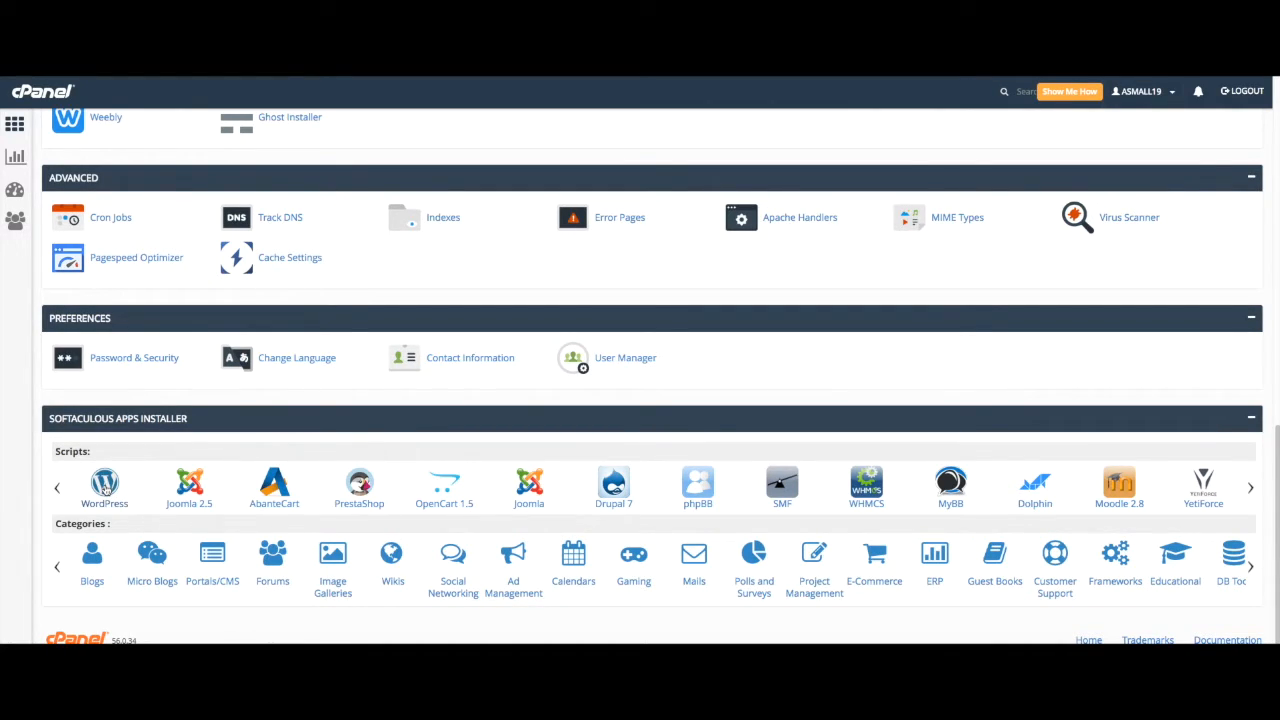
Step: Open WordPress from the Softaculous scripts
left_click(104, 482)
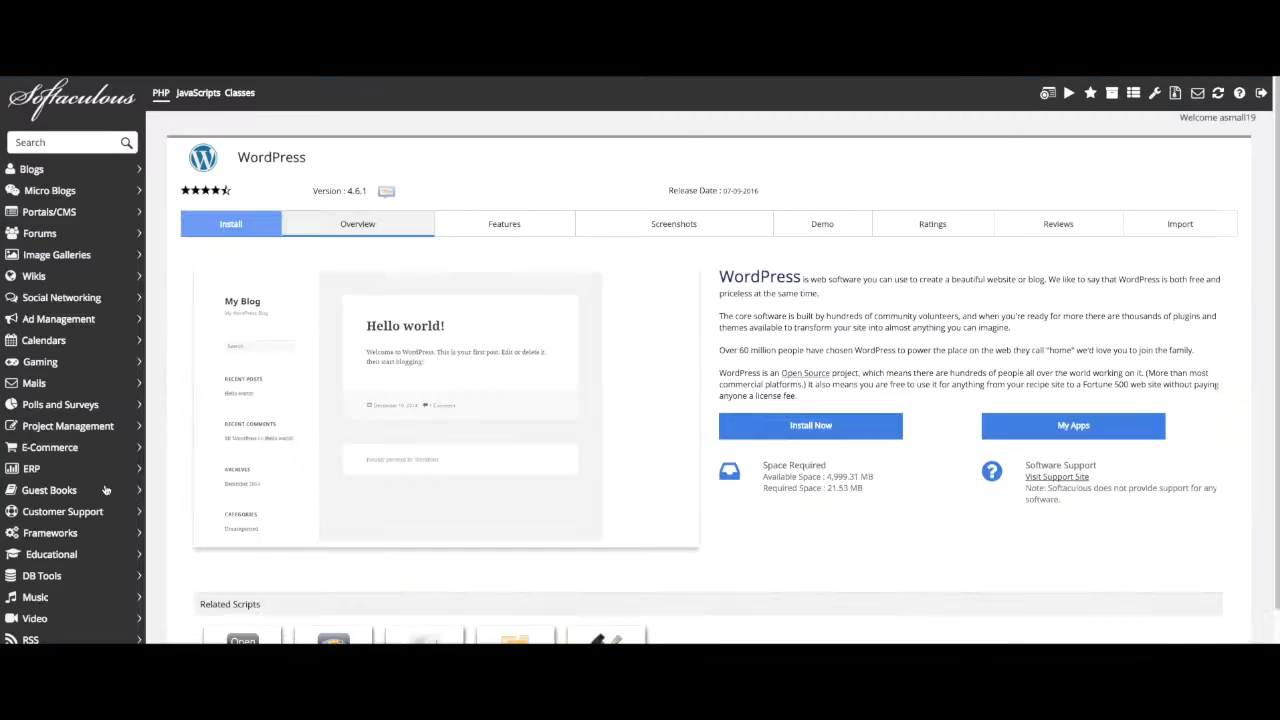
mouse_move(628, 494)
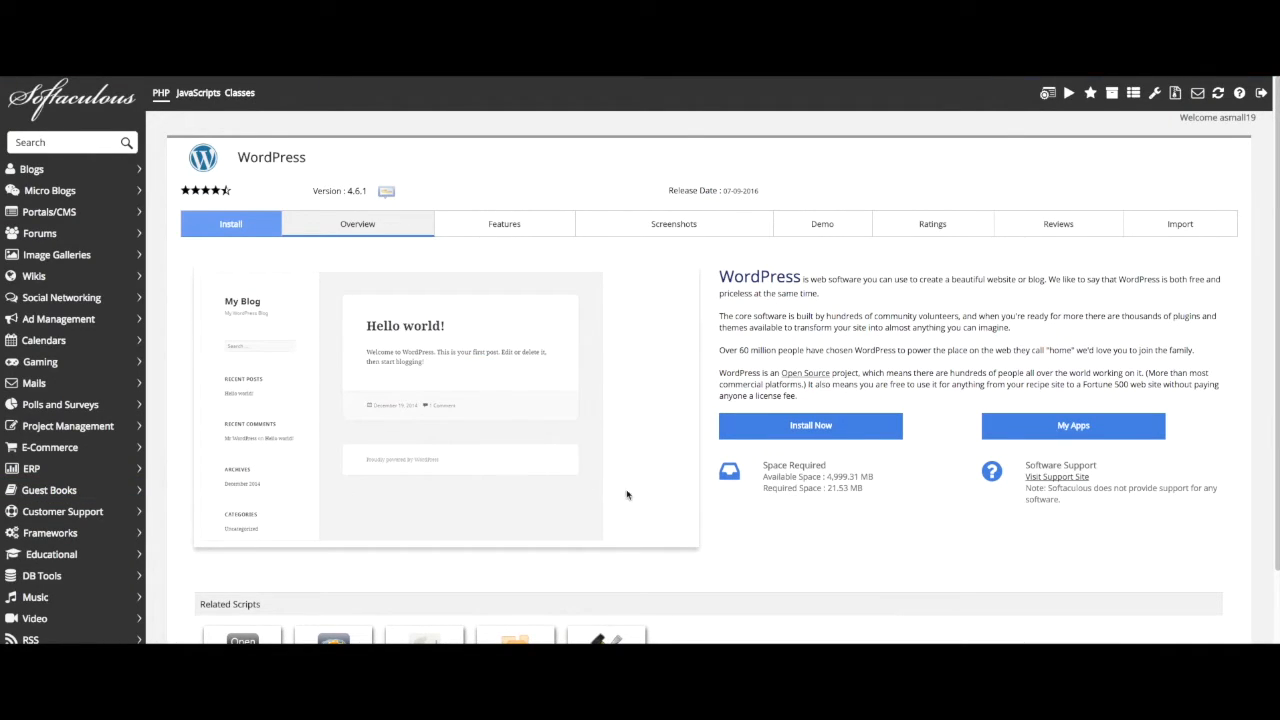
mouse_move(884, 464)
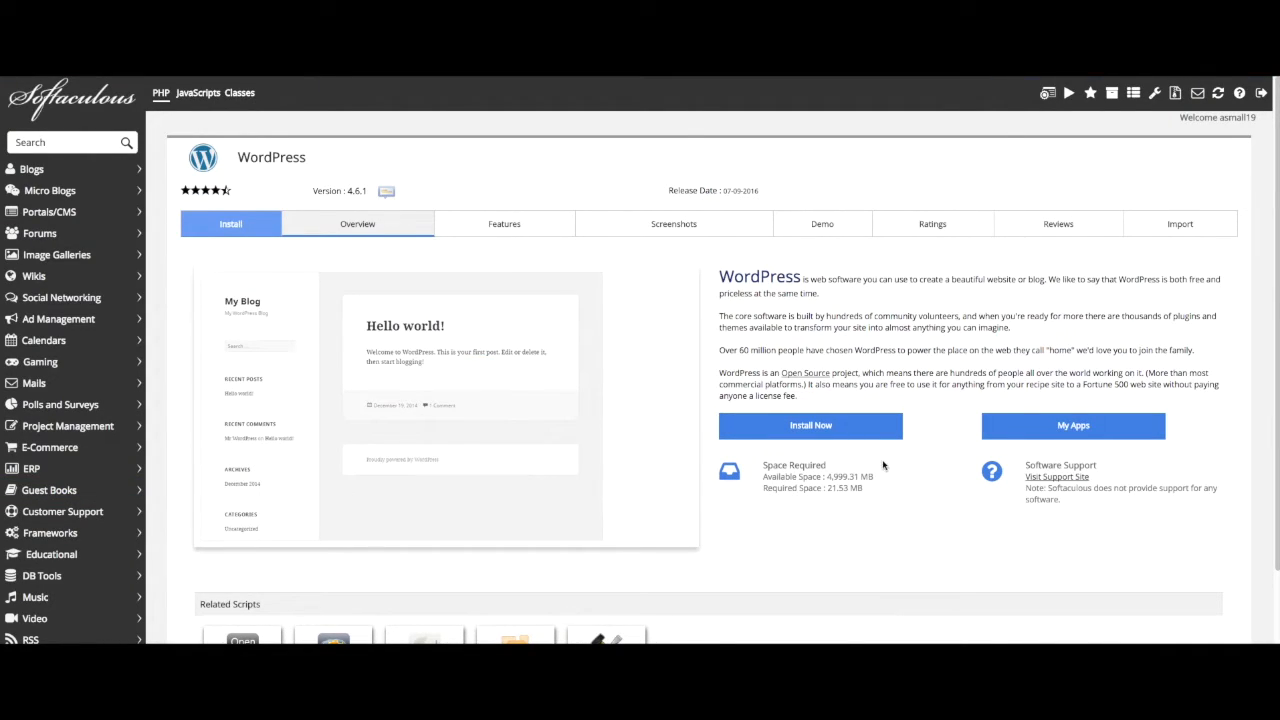
mouse_move(848, 432)
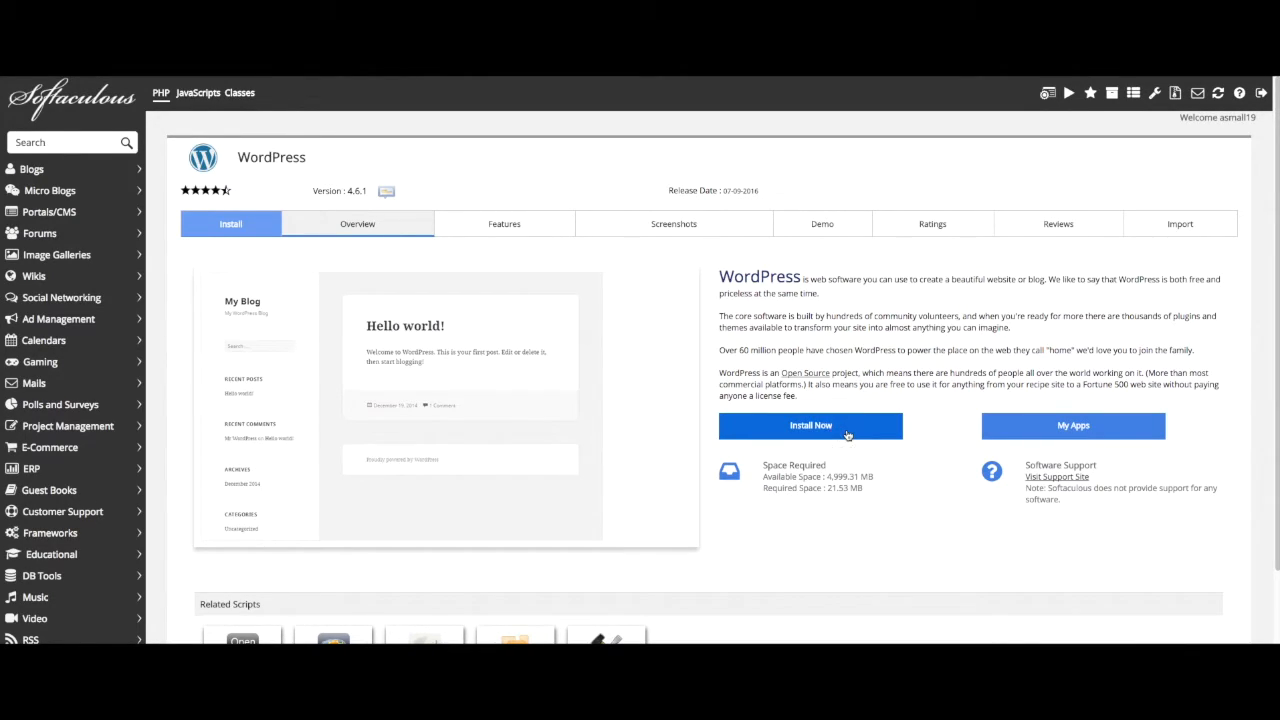
left_click(810, 424)
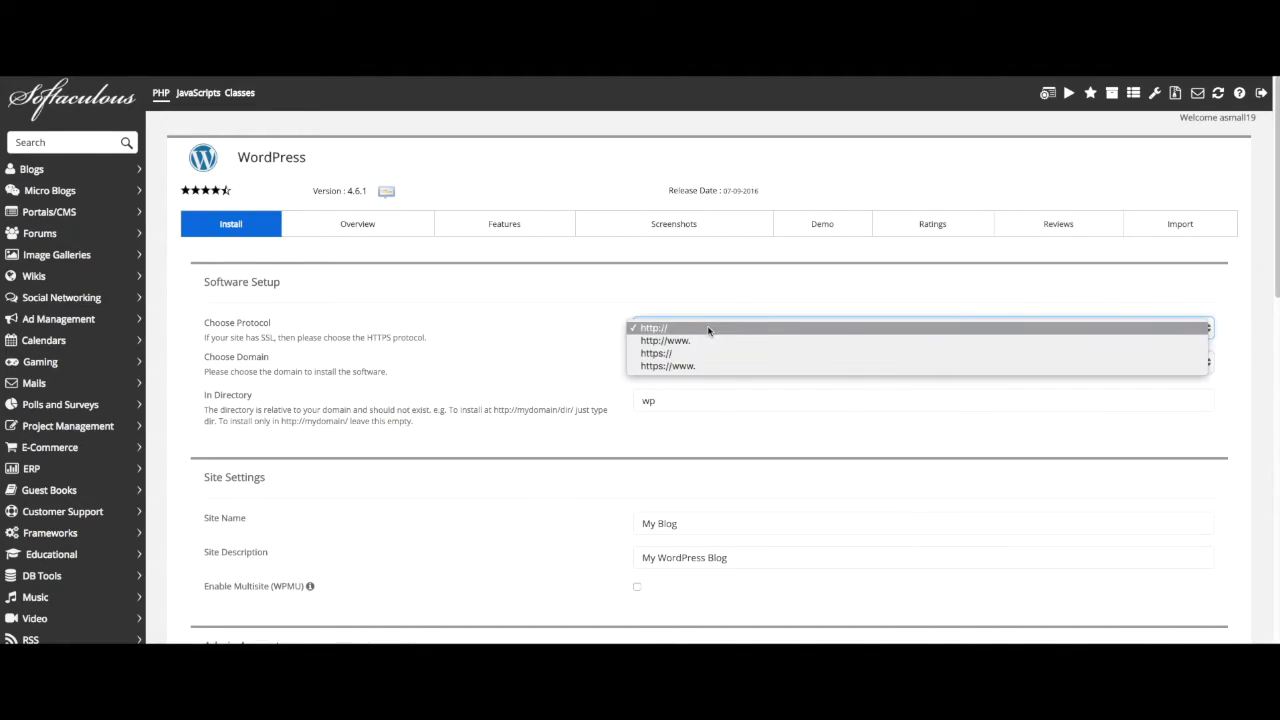
left_click(654, 328)
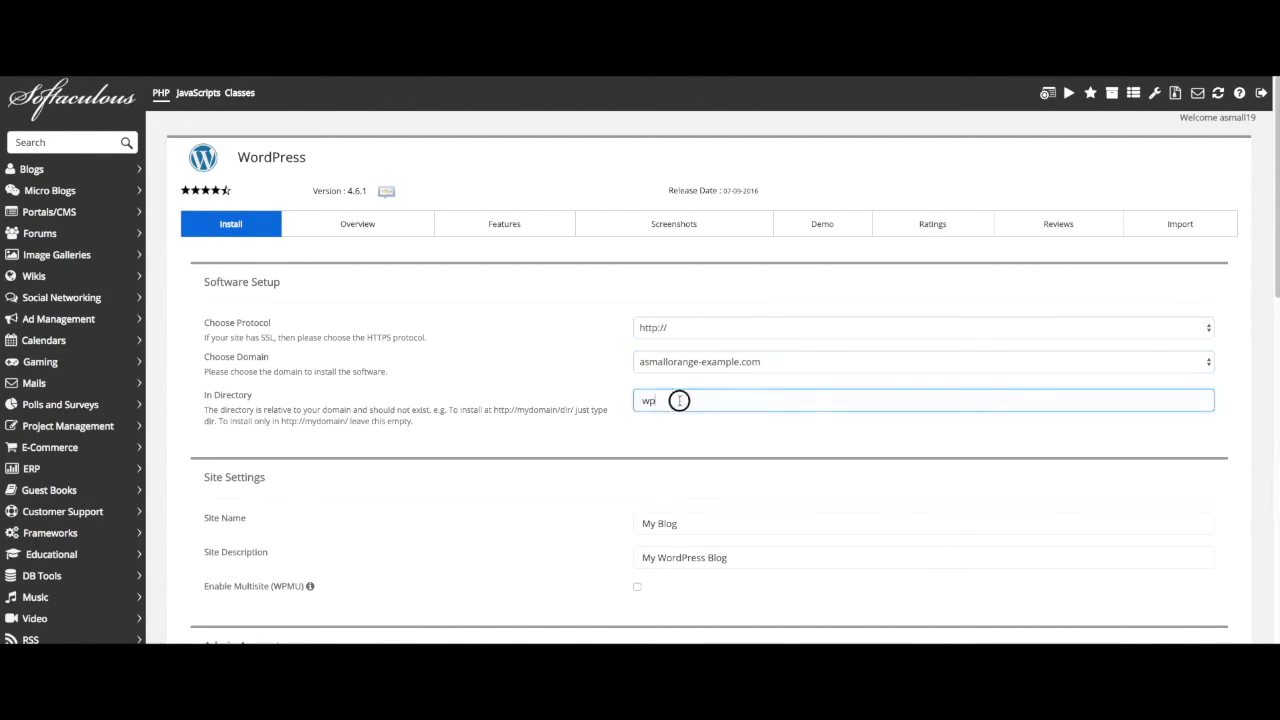
scroll("down", 3)
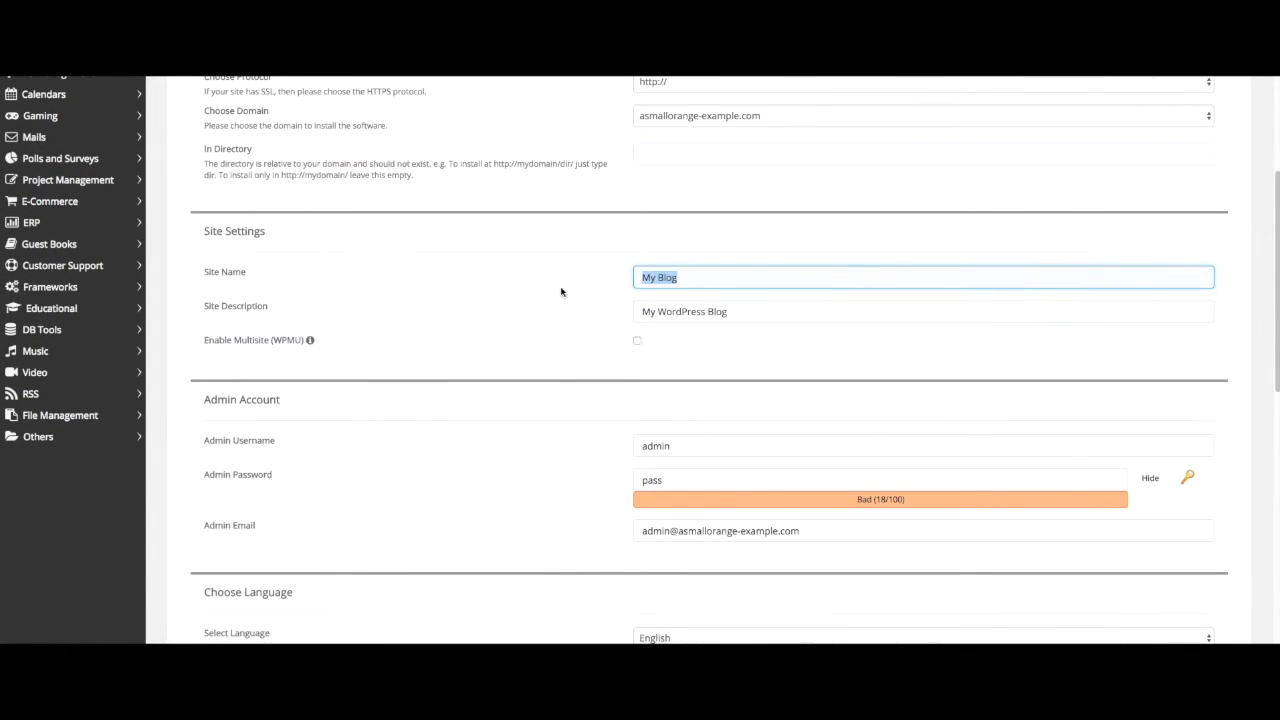
type("My New")
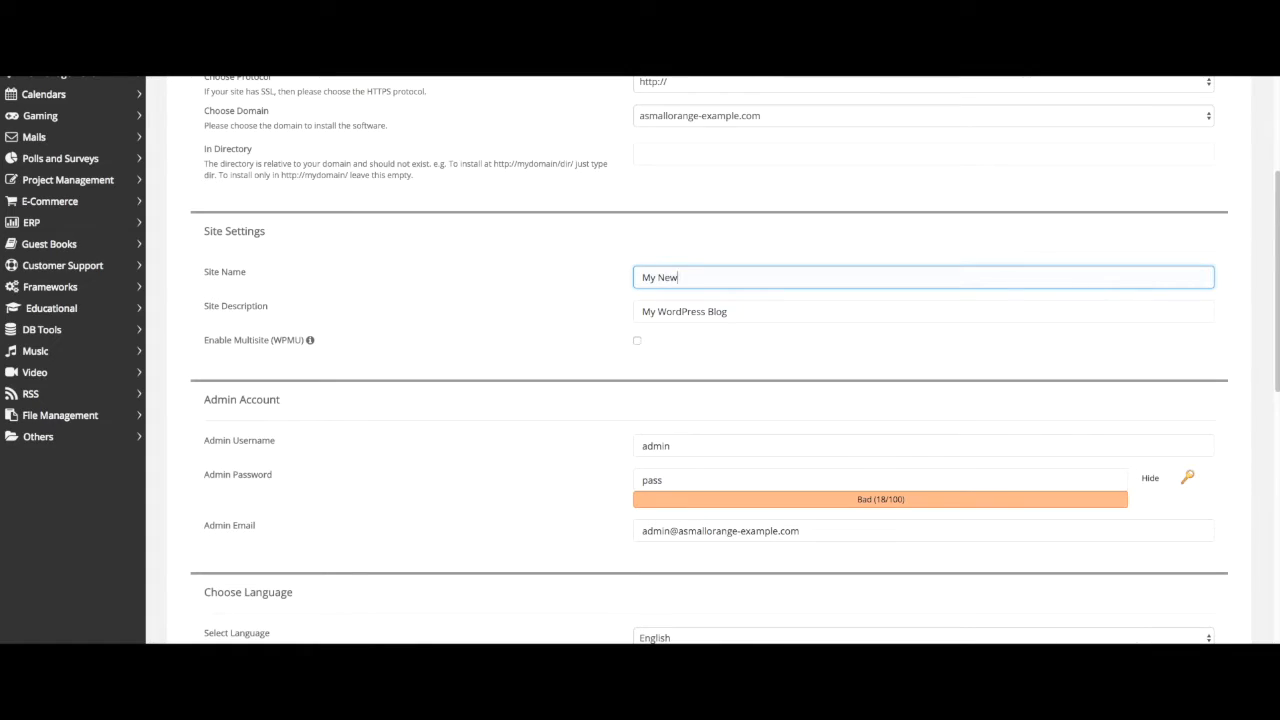
type("WordPress Website")
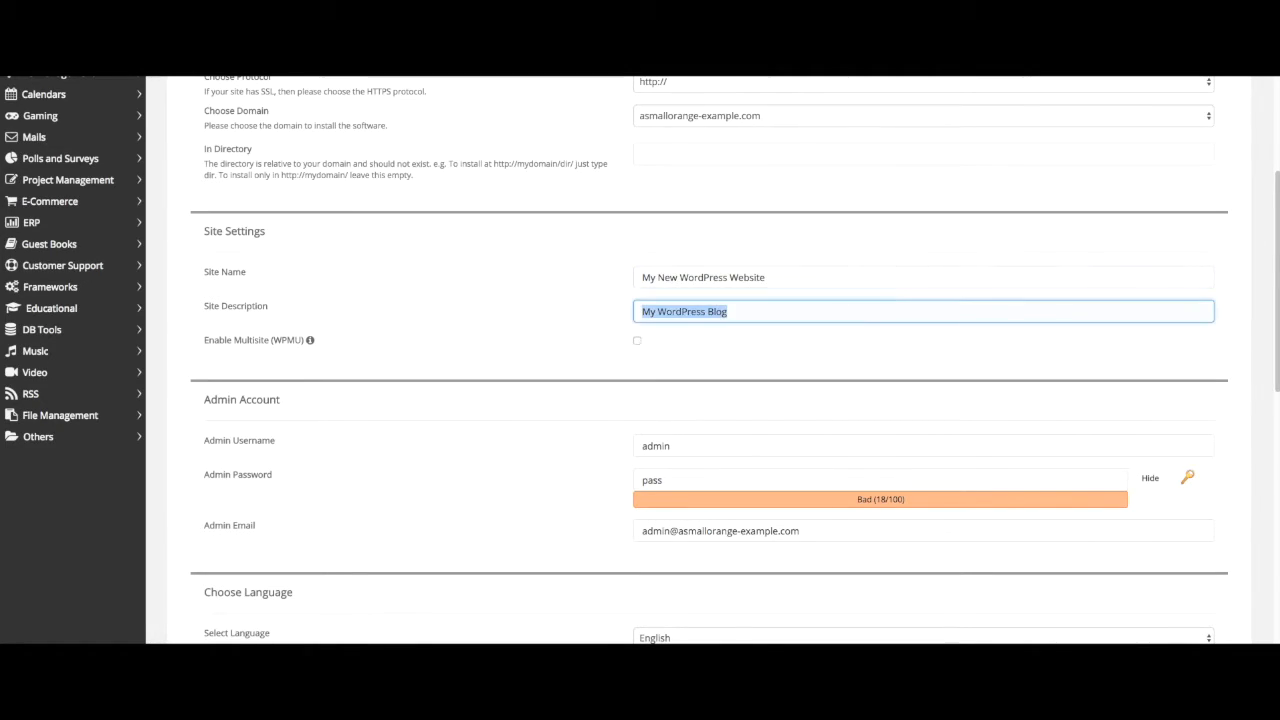
Step: Set the site description to 'My awesome new website.'
type("My awe")
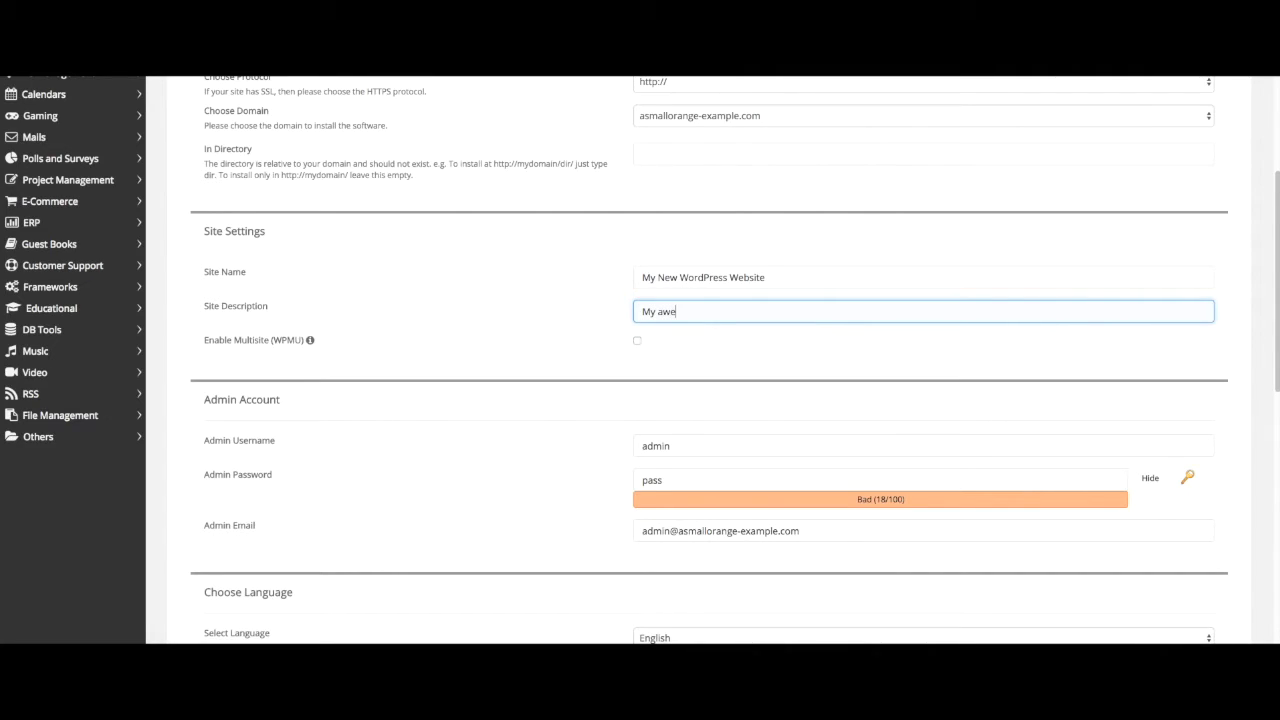
type("some new website.")
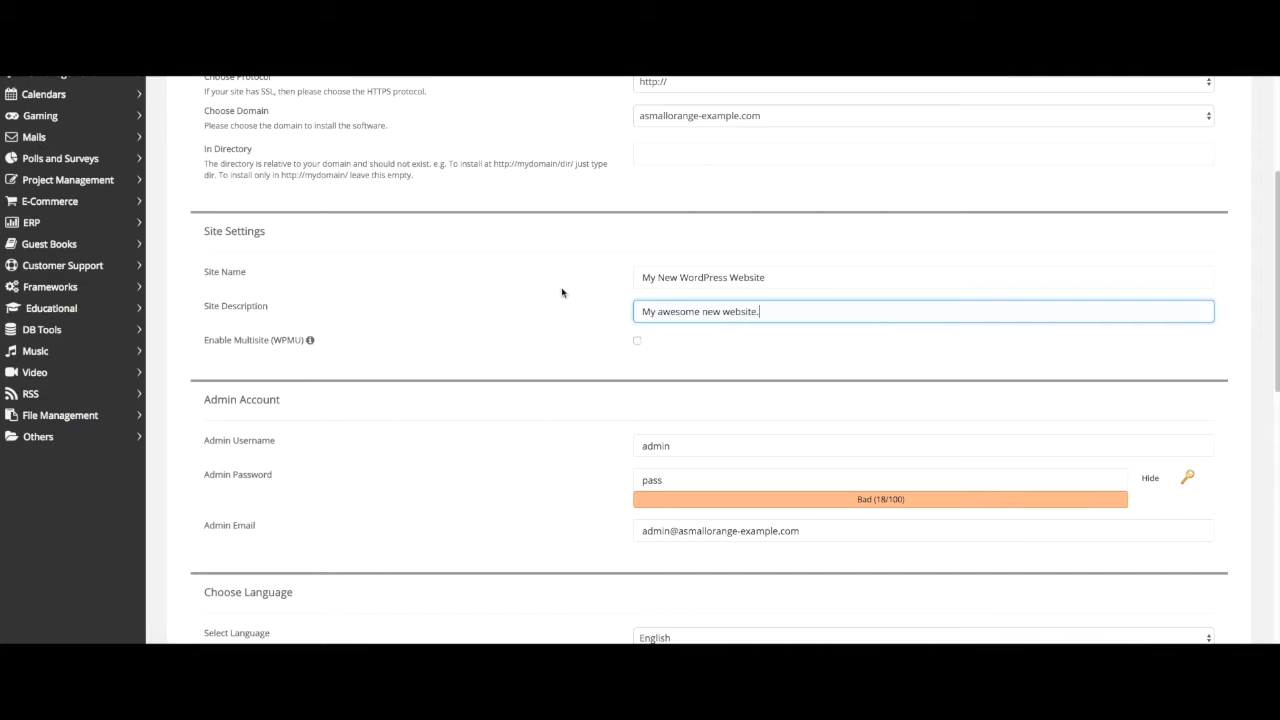
scroll("down", 3)
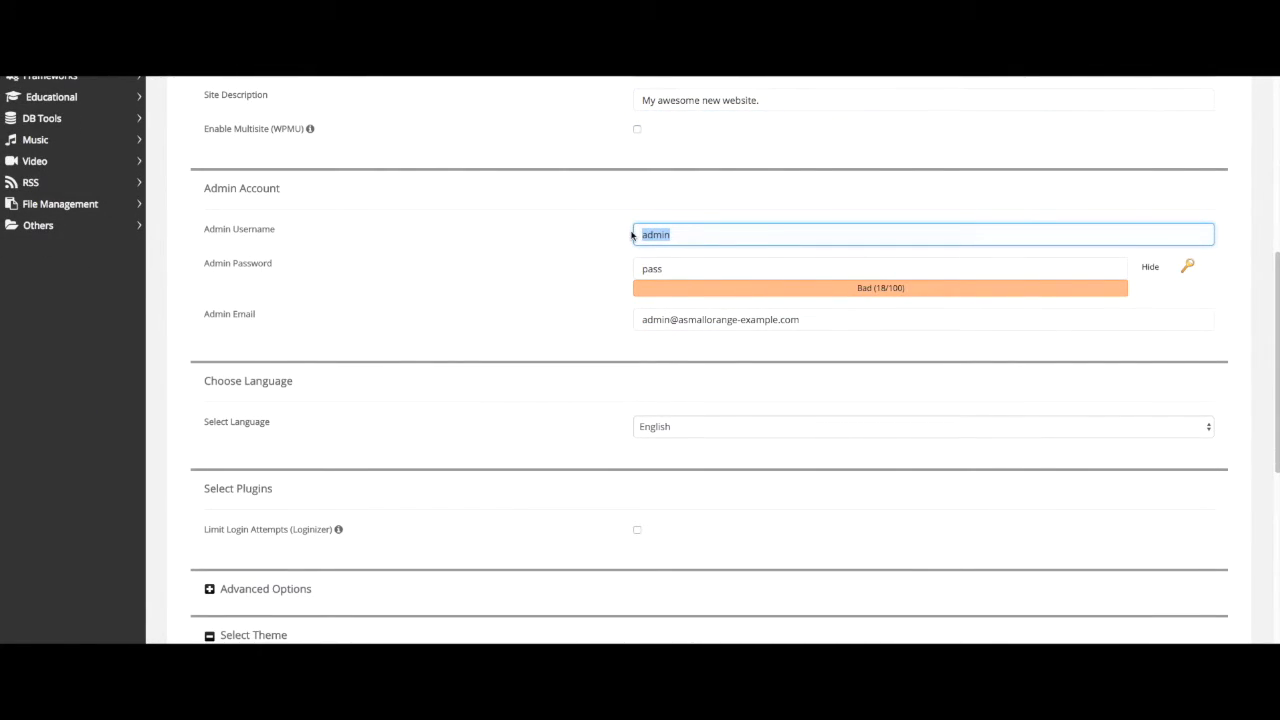
Step: Set admin username 'asmallorange.example' and generate a strong admin password
type("asmallorange.example")
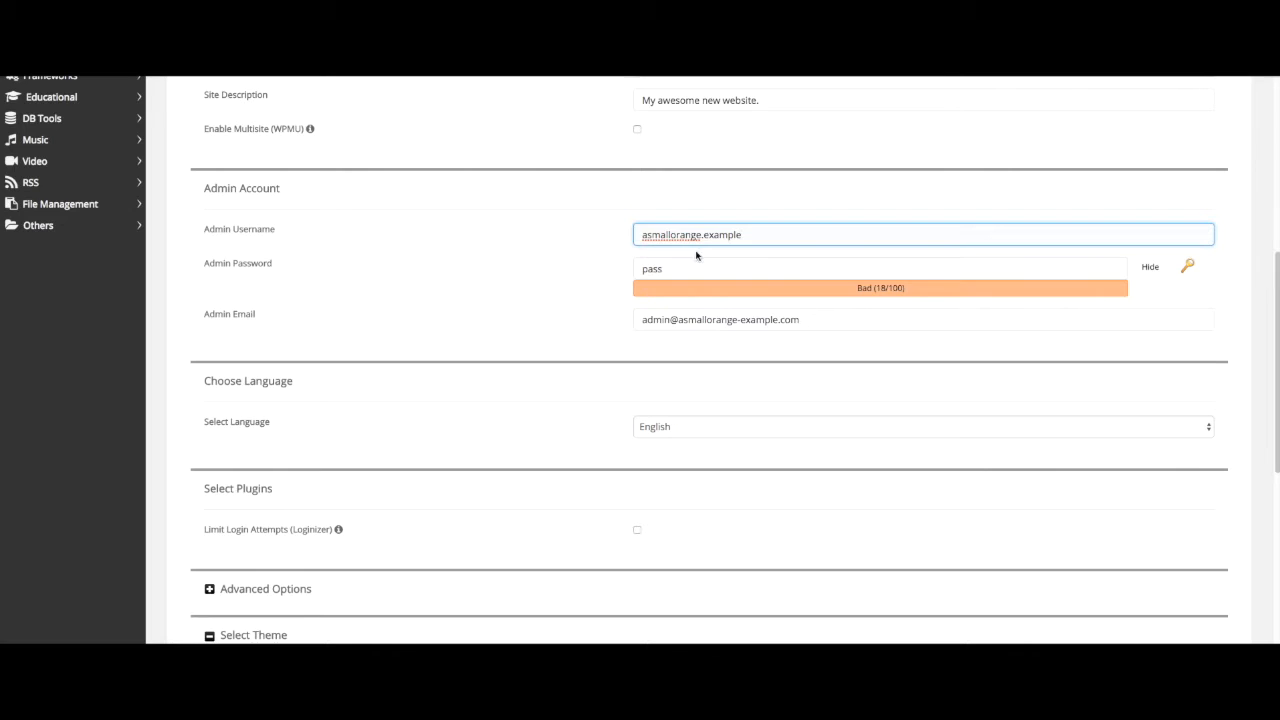
left_click(1188, 266)
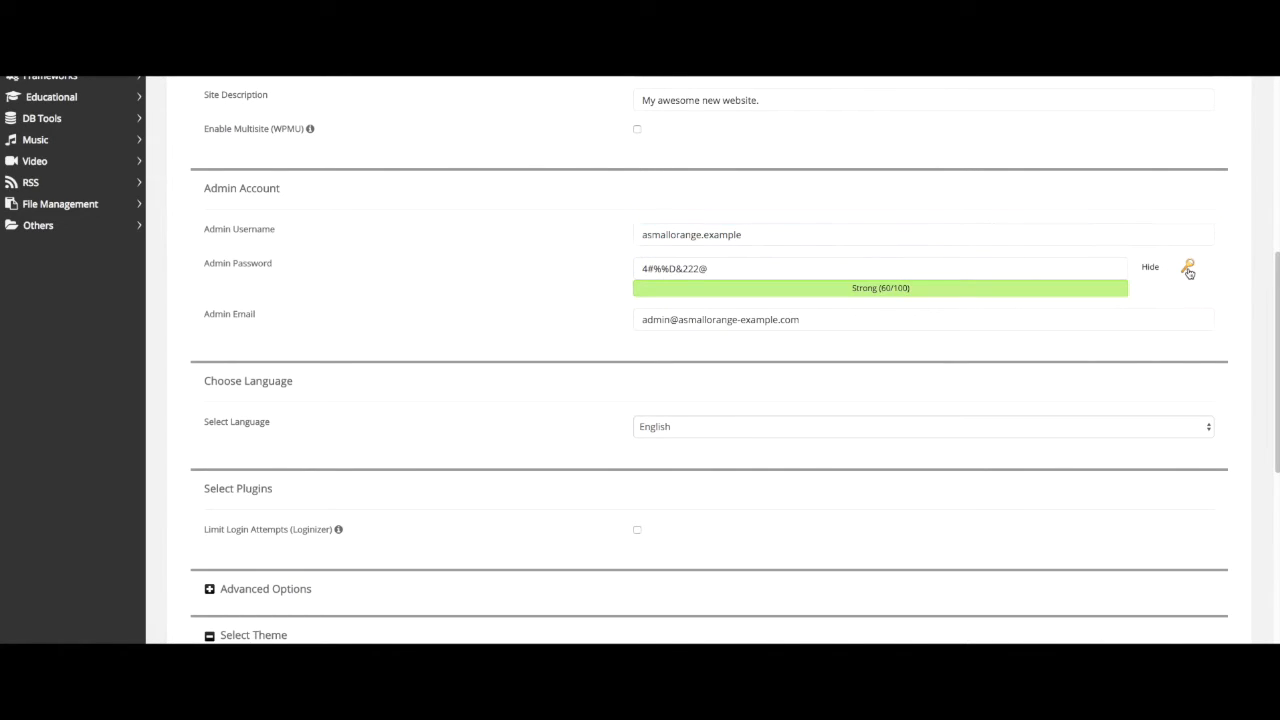
left_click(920, 320)
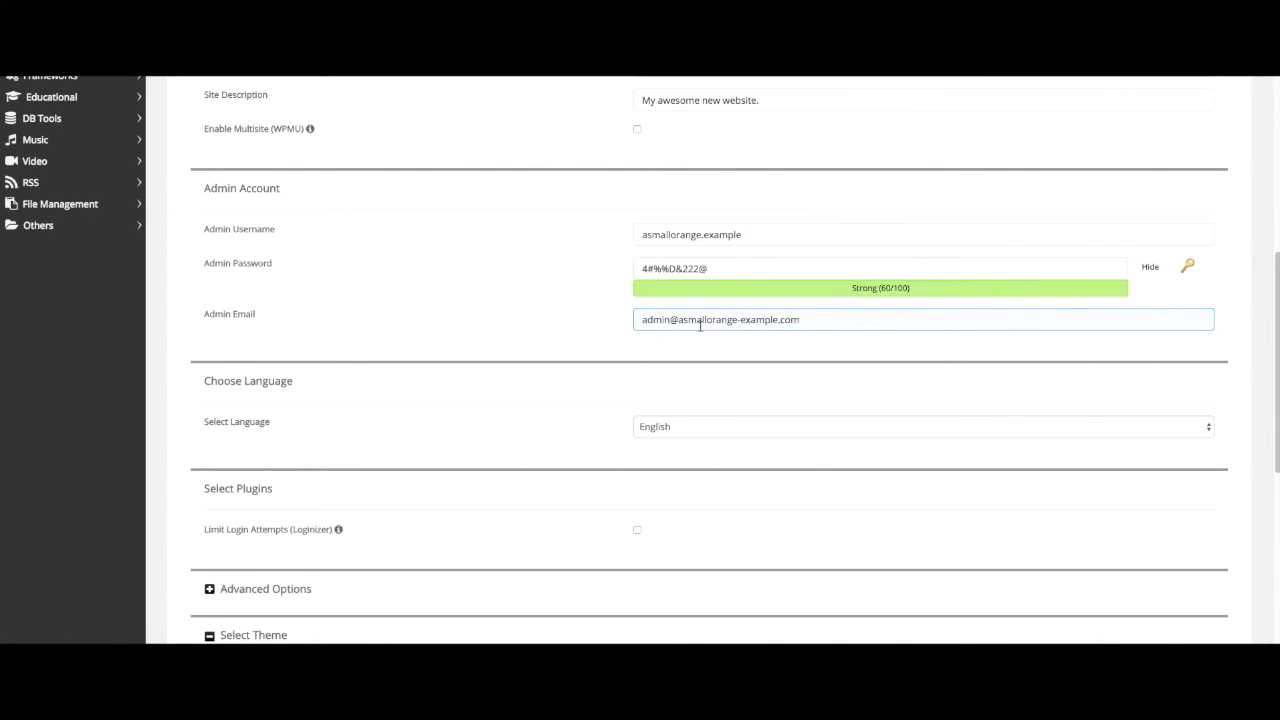
scroll("down", 3)
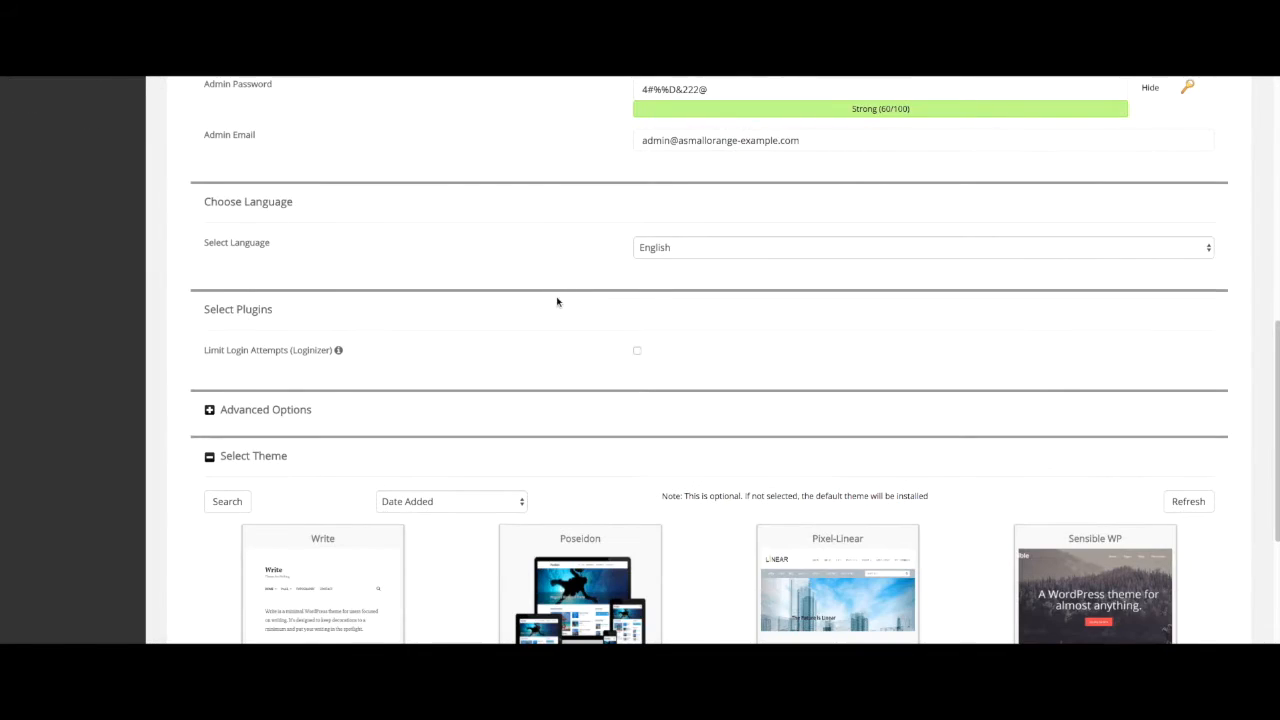
mouse_move(340, 350)
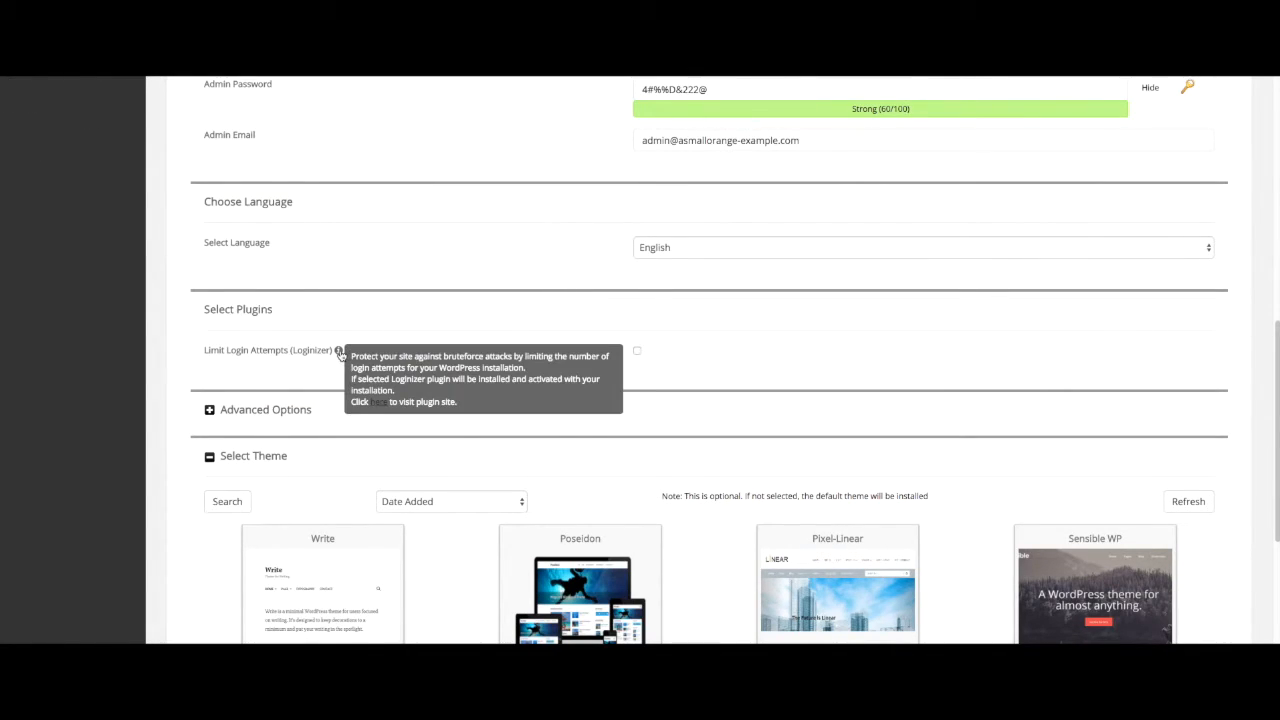
mouse_move(632, 352)
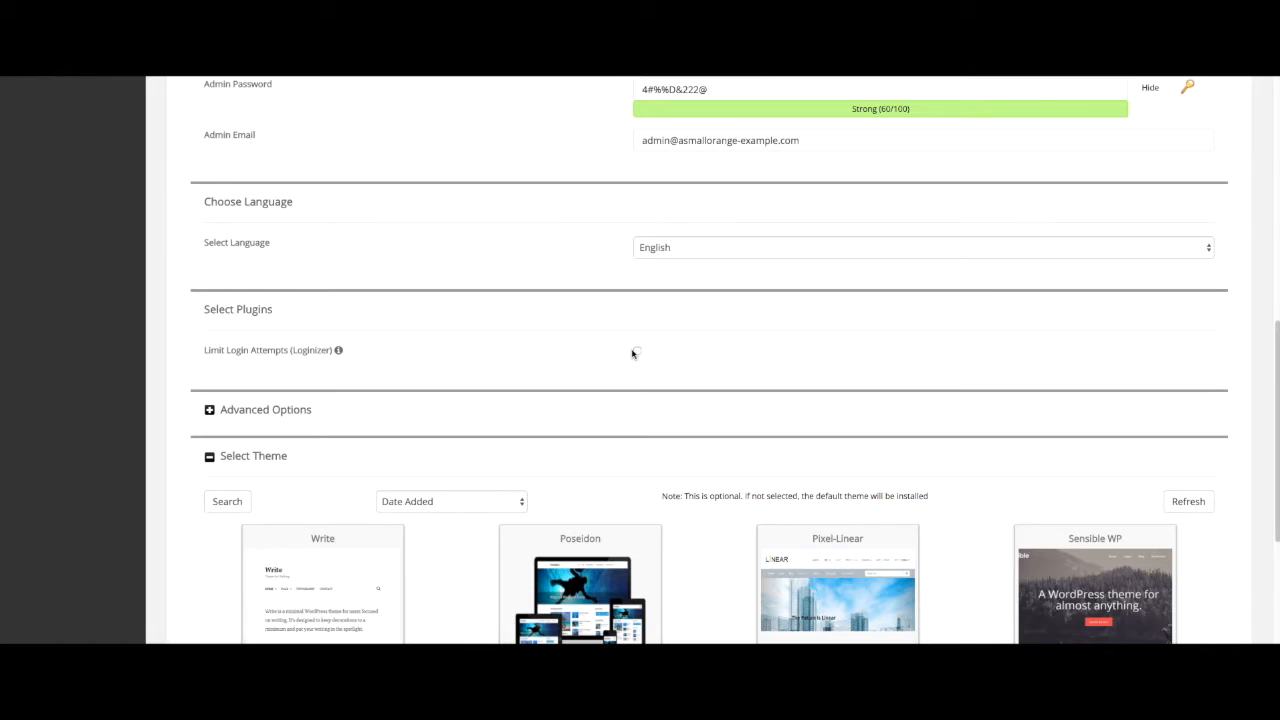
Step: Include the Limit Login Attempts (Loginizer) plugin and expand the advanced options
left_click(636, 350)
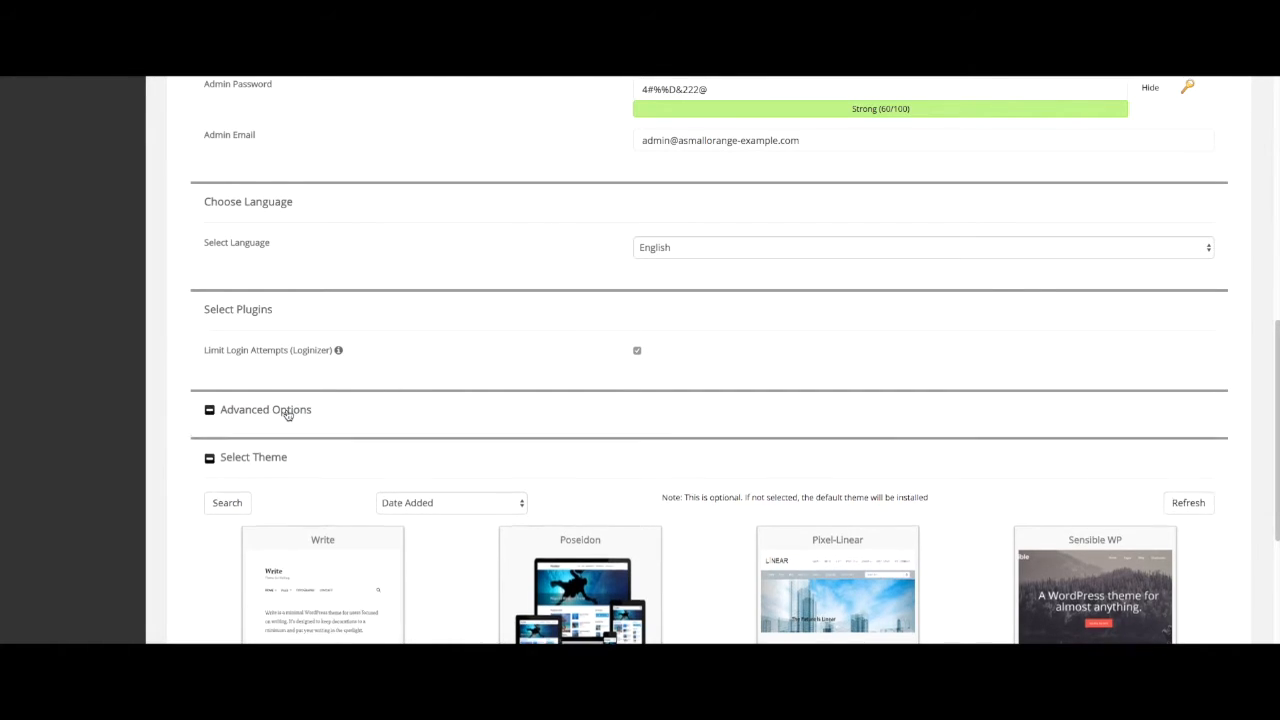
left_click(264, 408)
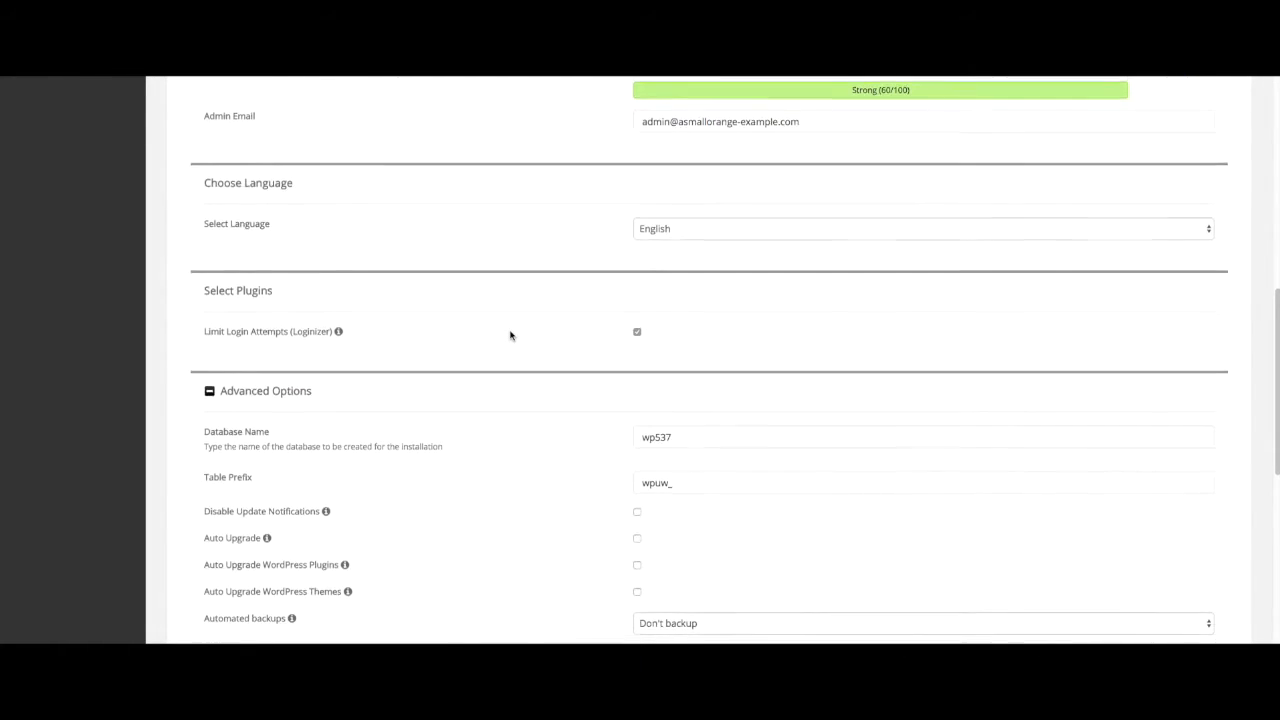
Step: Set automated backups to run once a week
scroll("down", 3)
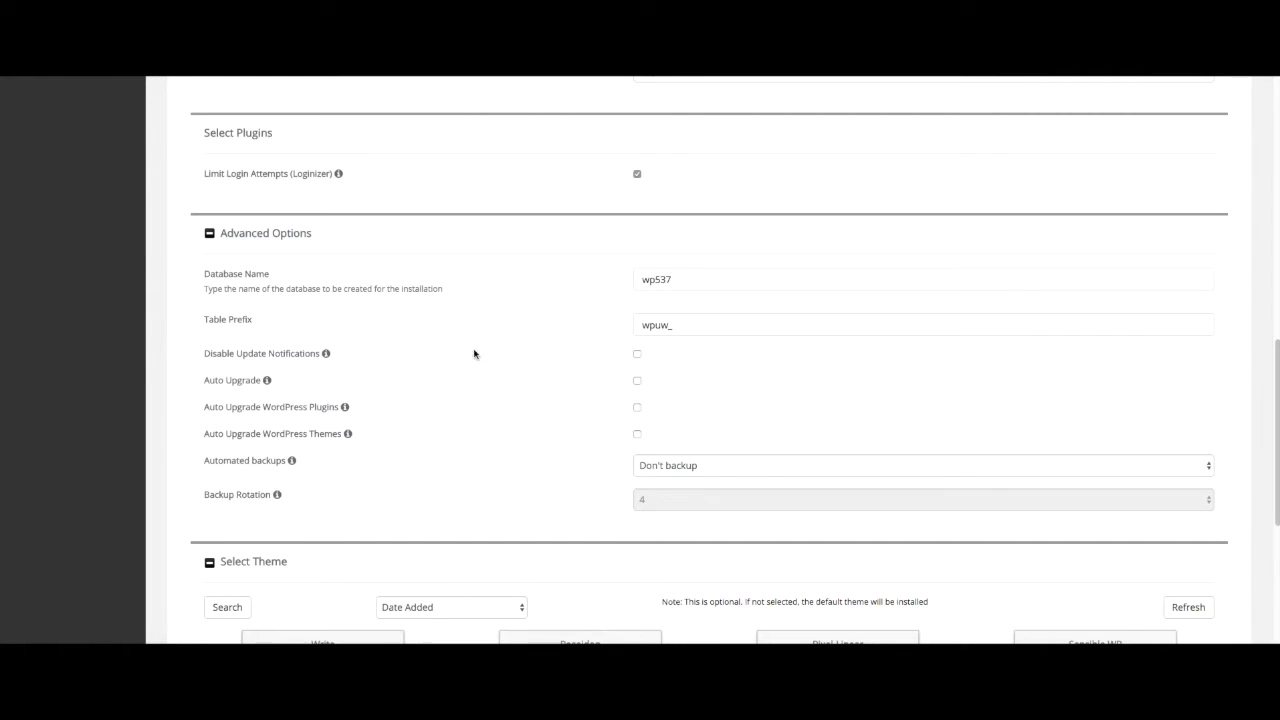
left_click(920, 464)
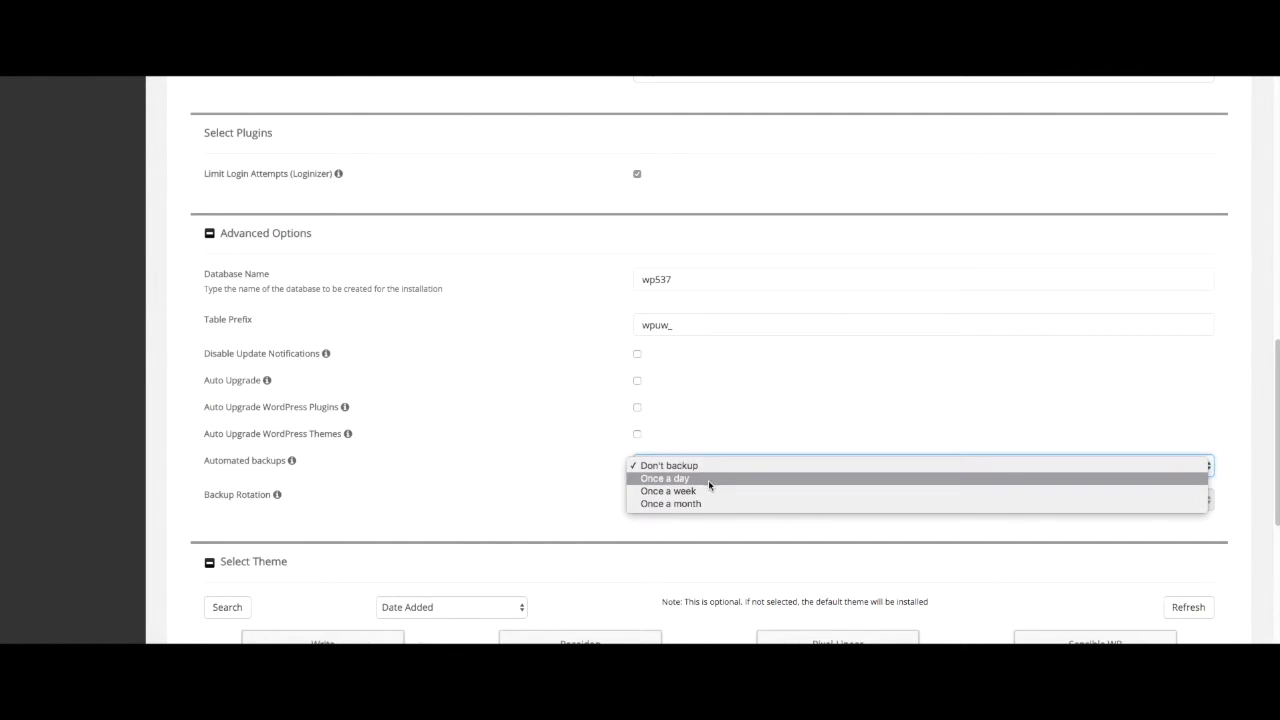
left_click(668, 492)
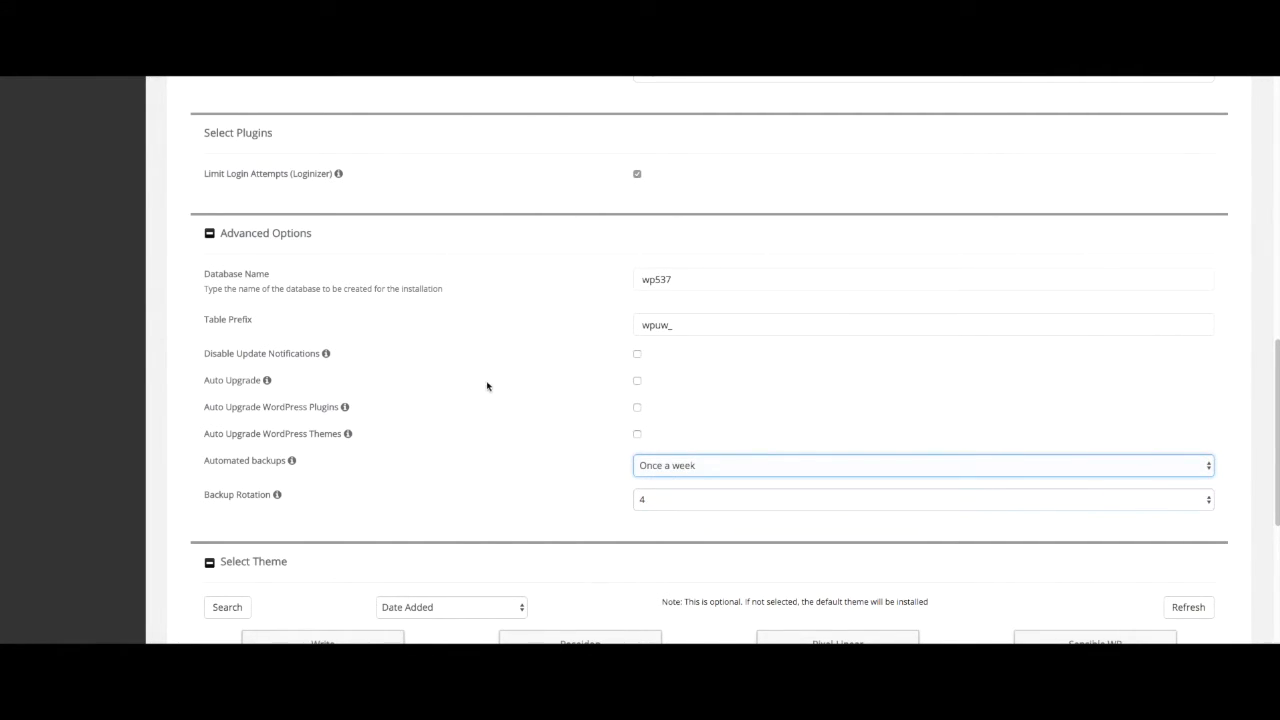
scroll("down", 3)
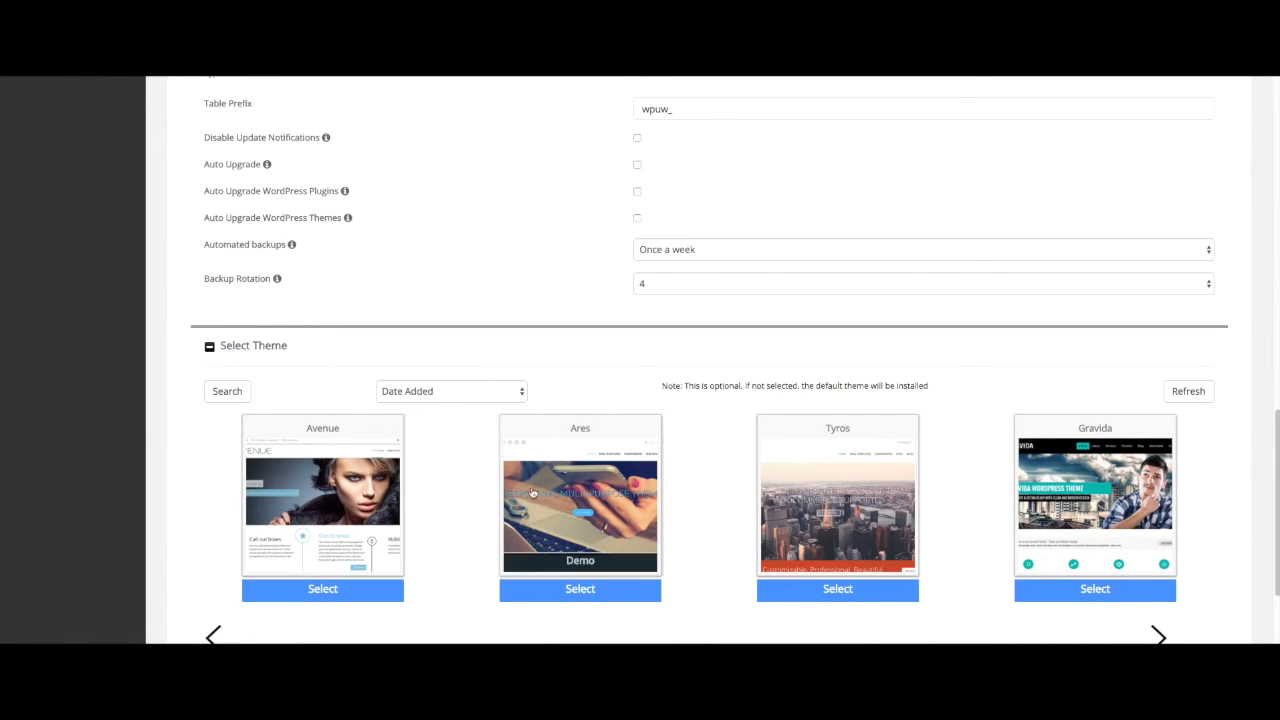
Step: Select the Ares theme, email install details to asmallora..., and install WordPress
left_click(580, 588)
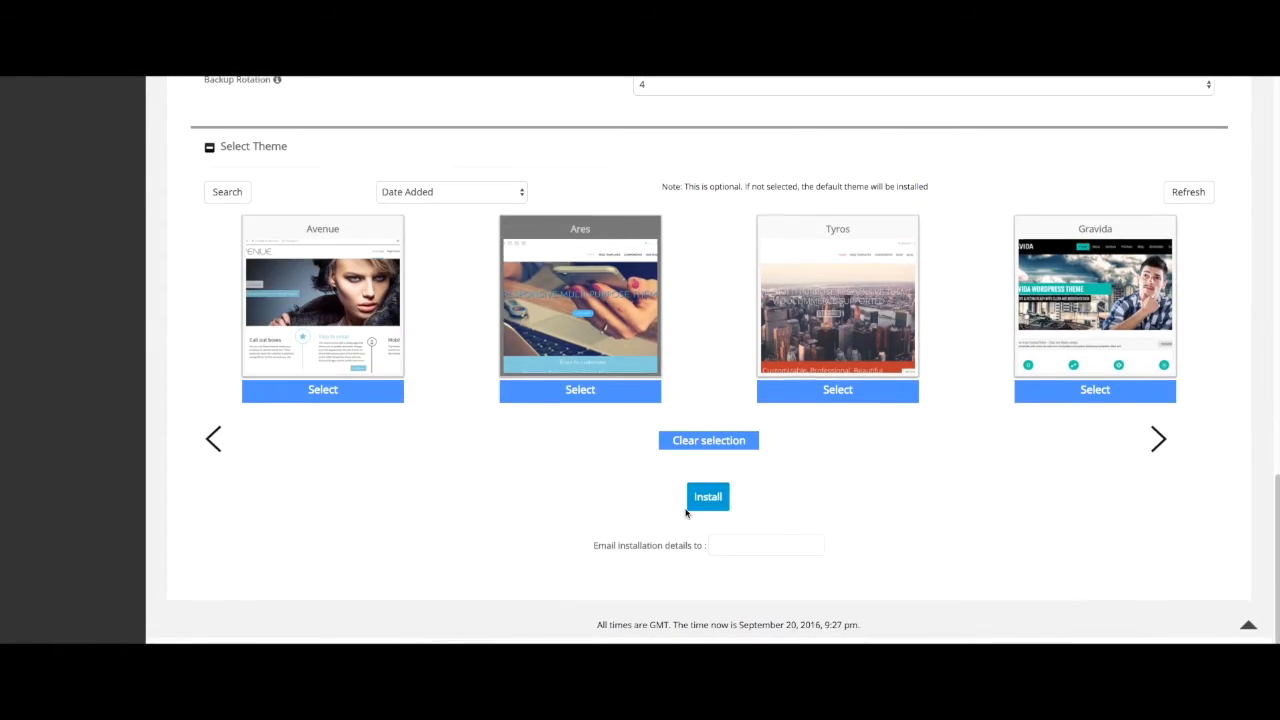
left_click(766, 544)
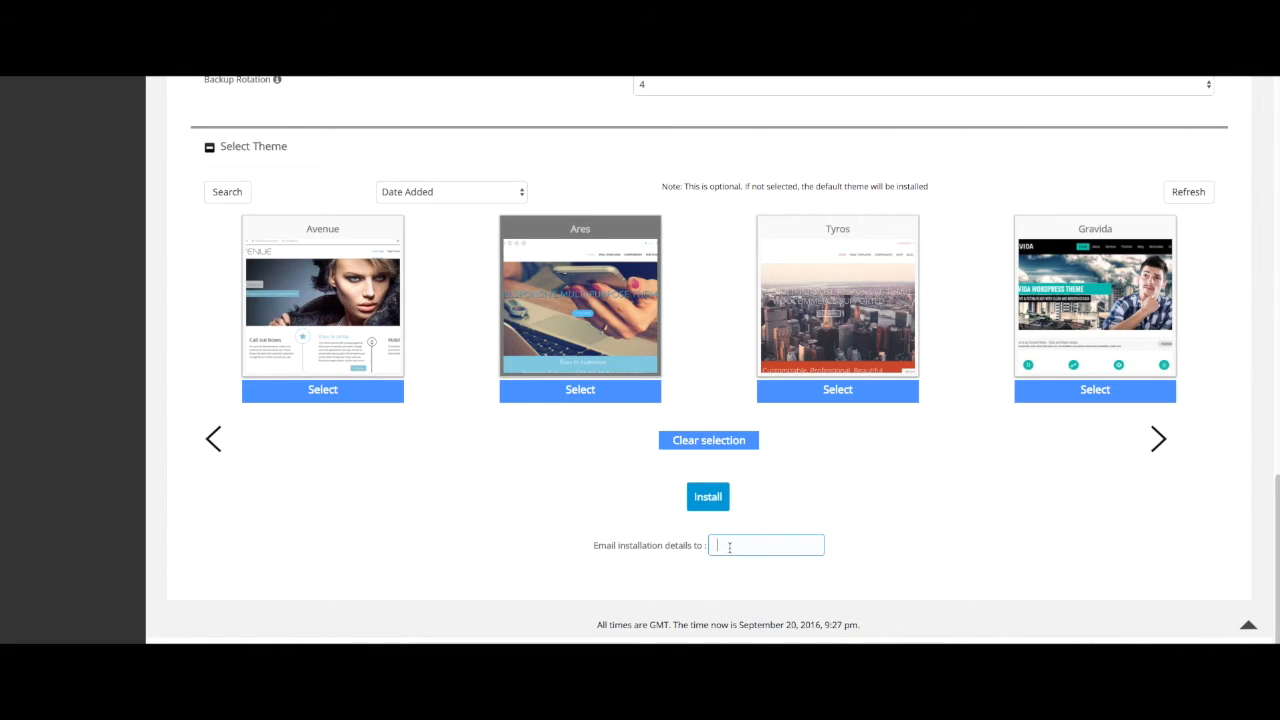
type("asmallora")
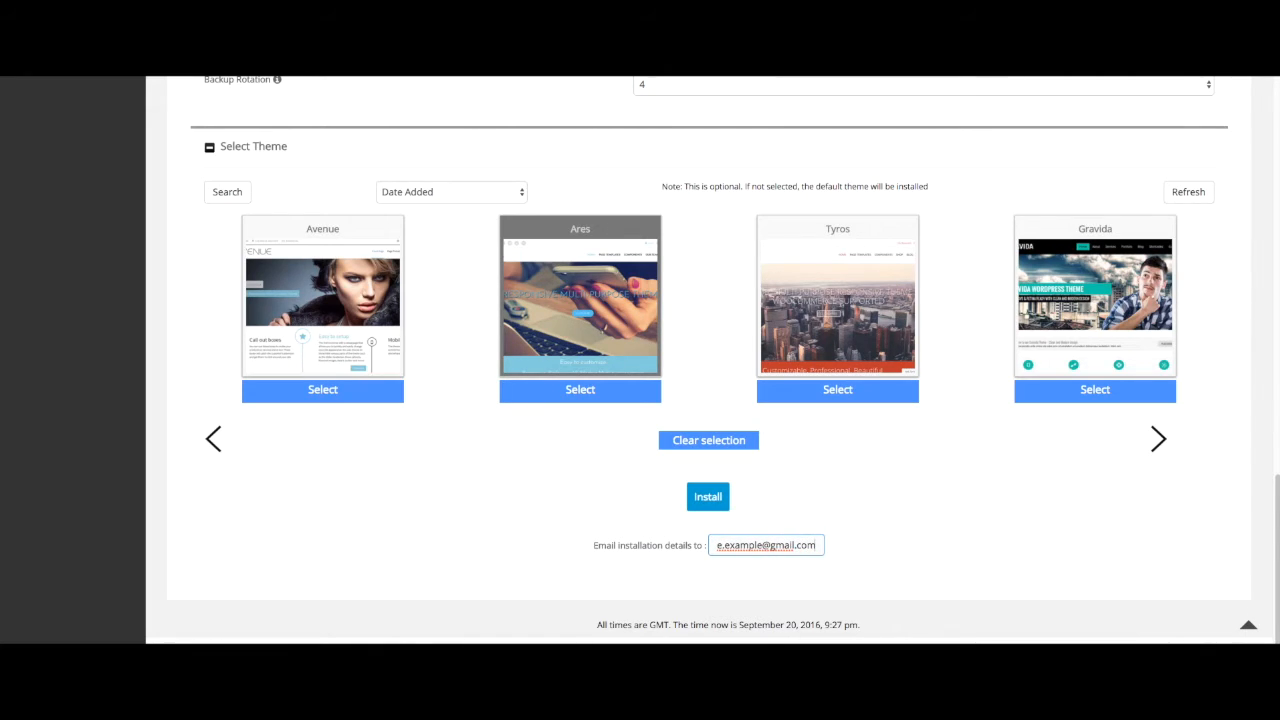
left_click(708, 496)
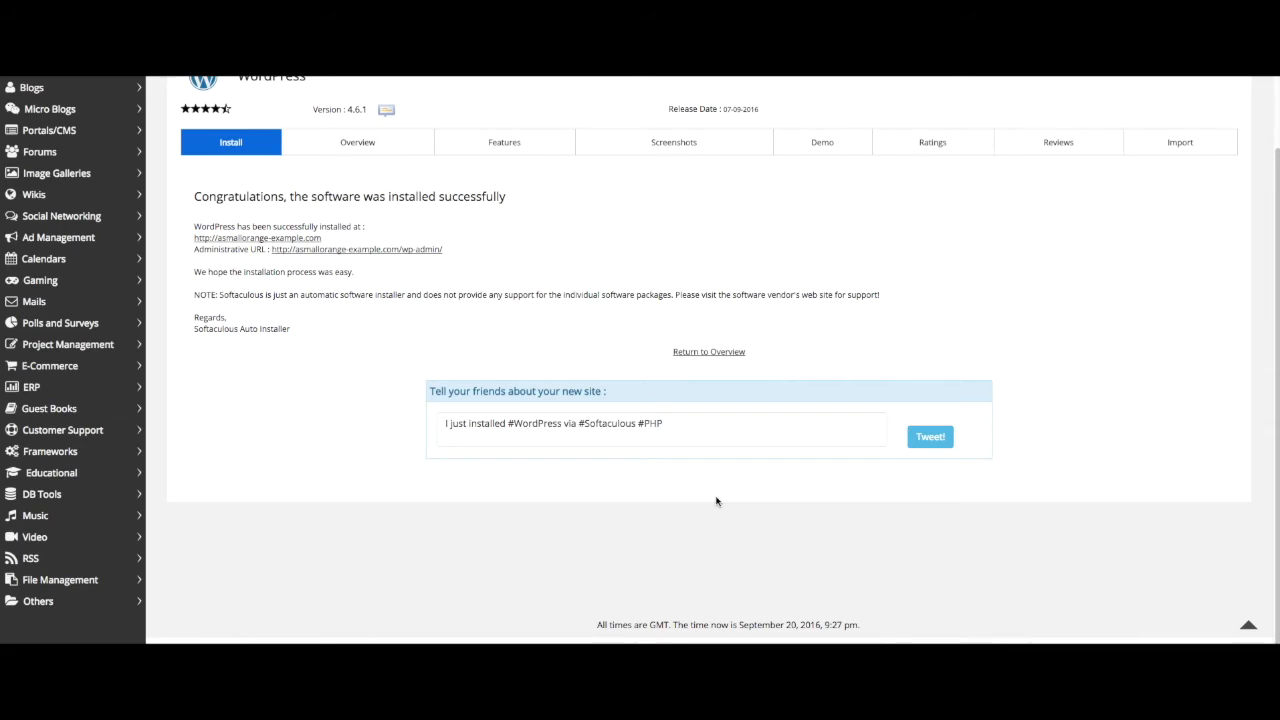
mouse_move(290, 218)
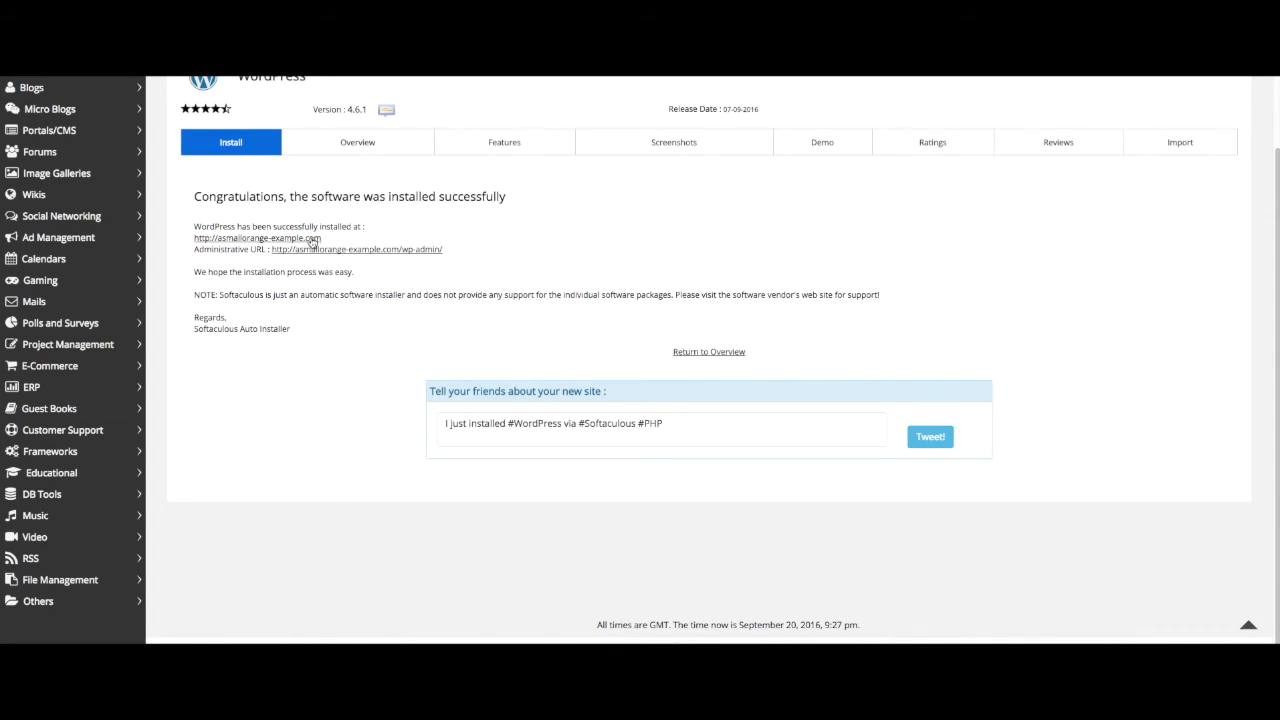
mouse_move(308, 256)
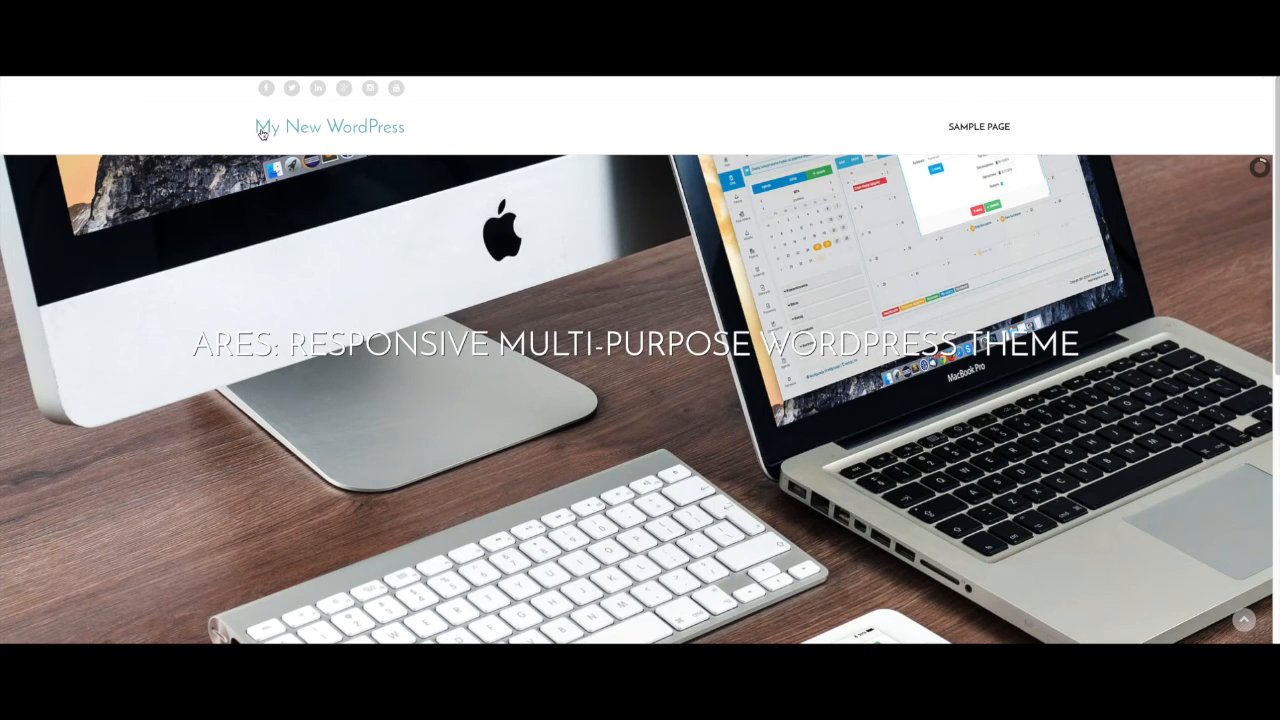
Step: Scroll the new Ares-themed homepage, then open the site's admin dashboard
scroll("down", 3)
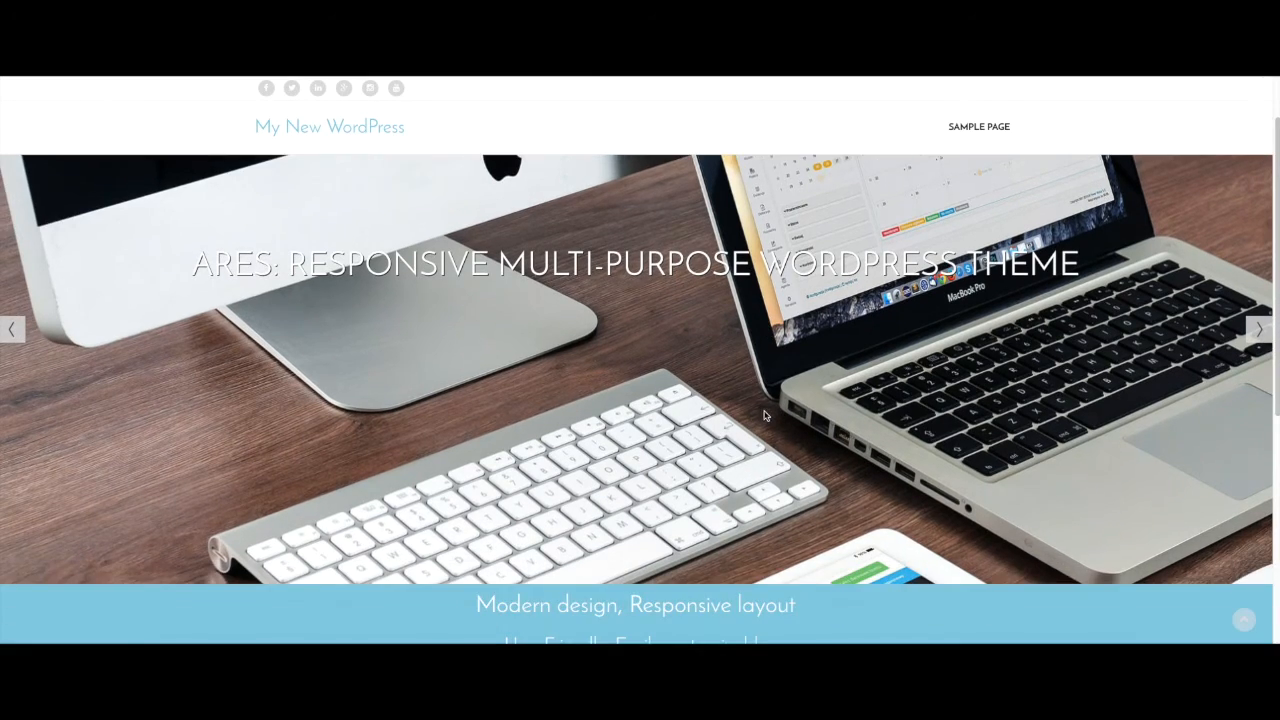
scroll("down", 3)
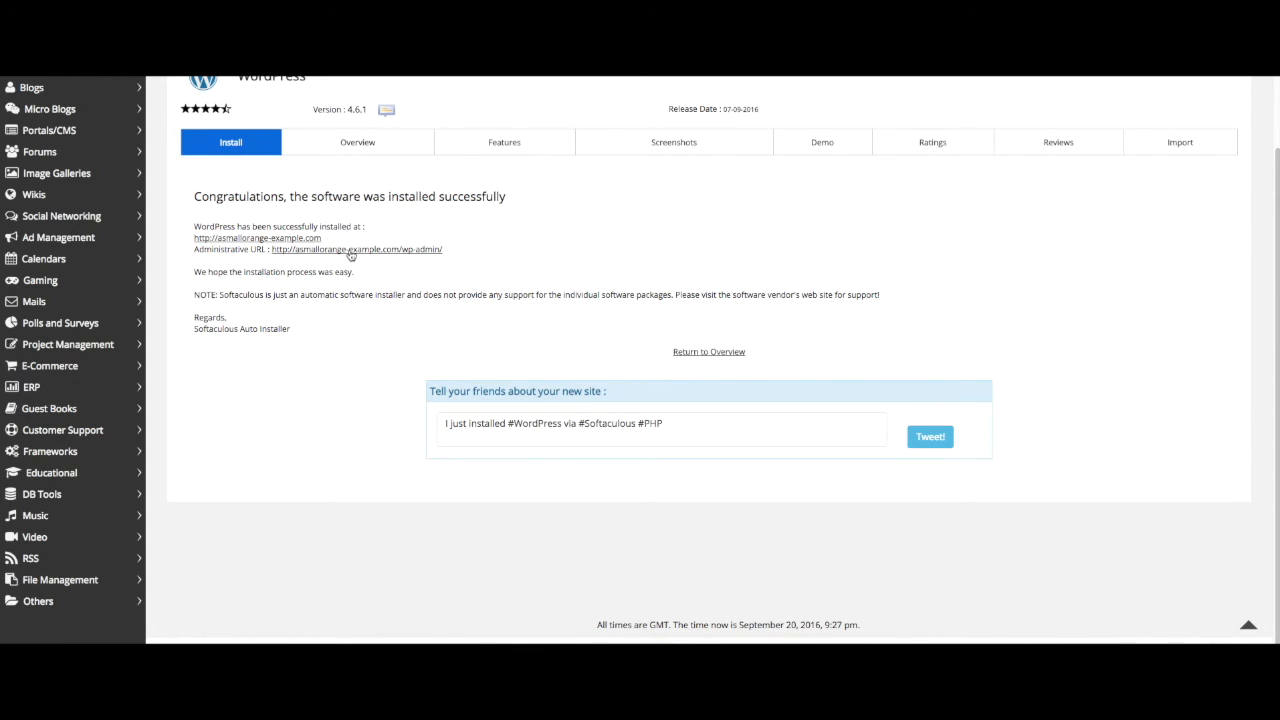
left_click(356, 248)
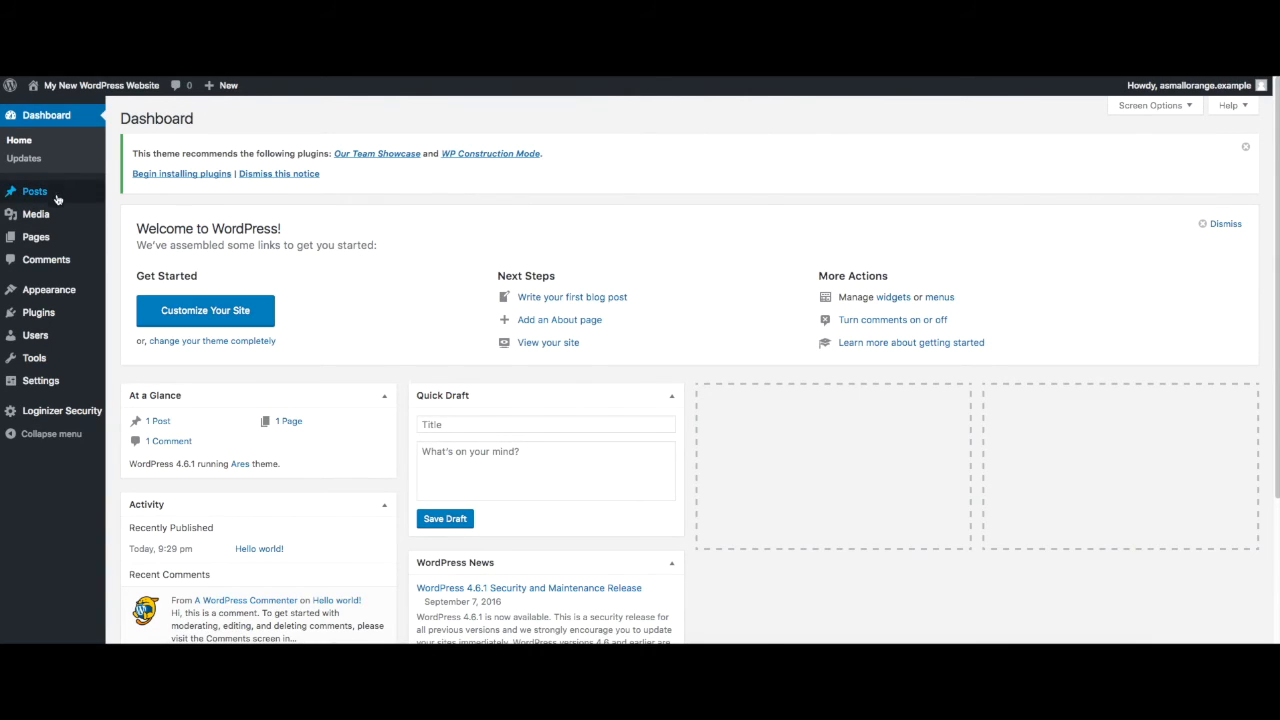
mouse_move(44, 260)
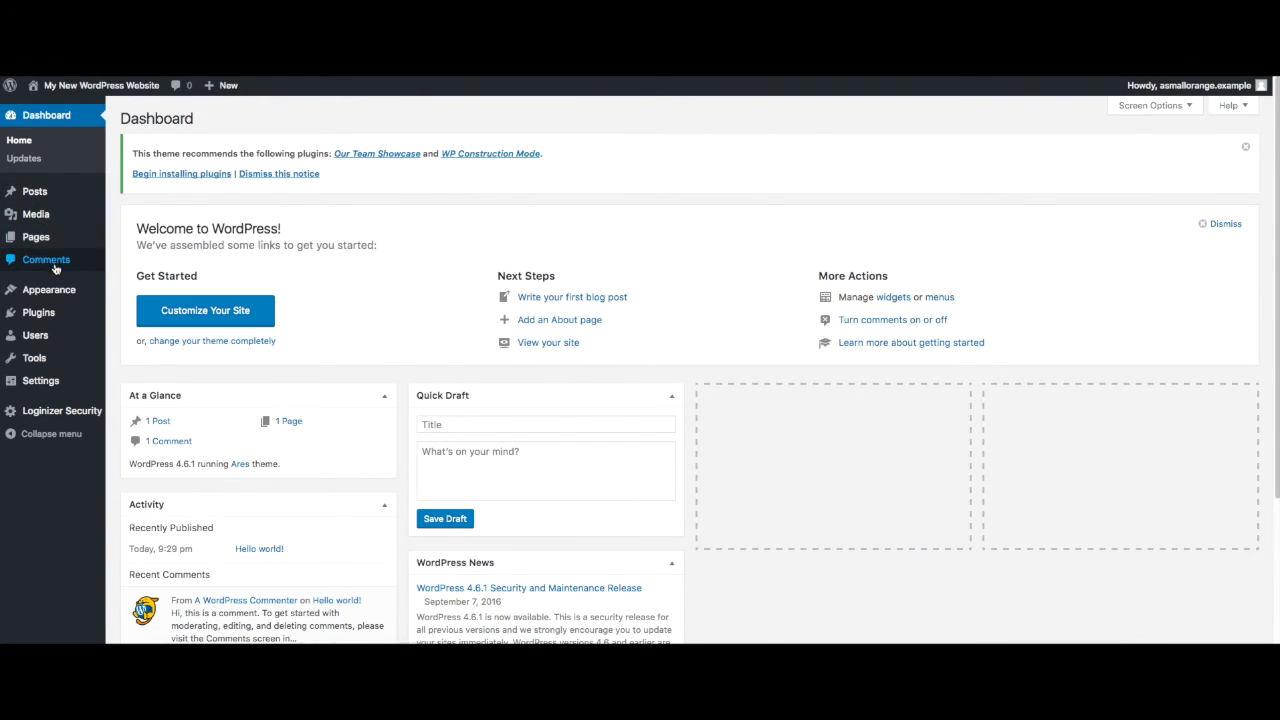
mouse_move(40, 380)
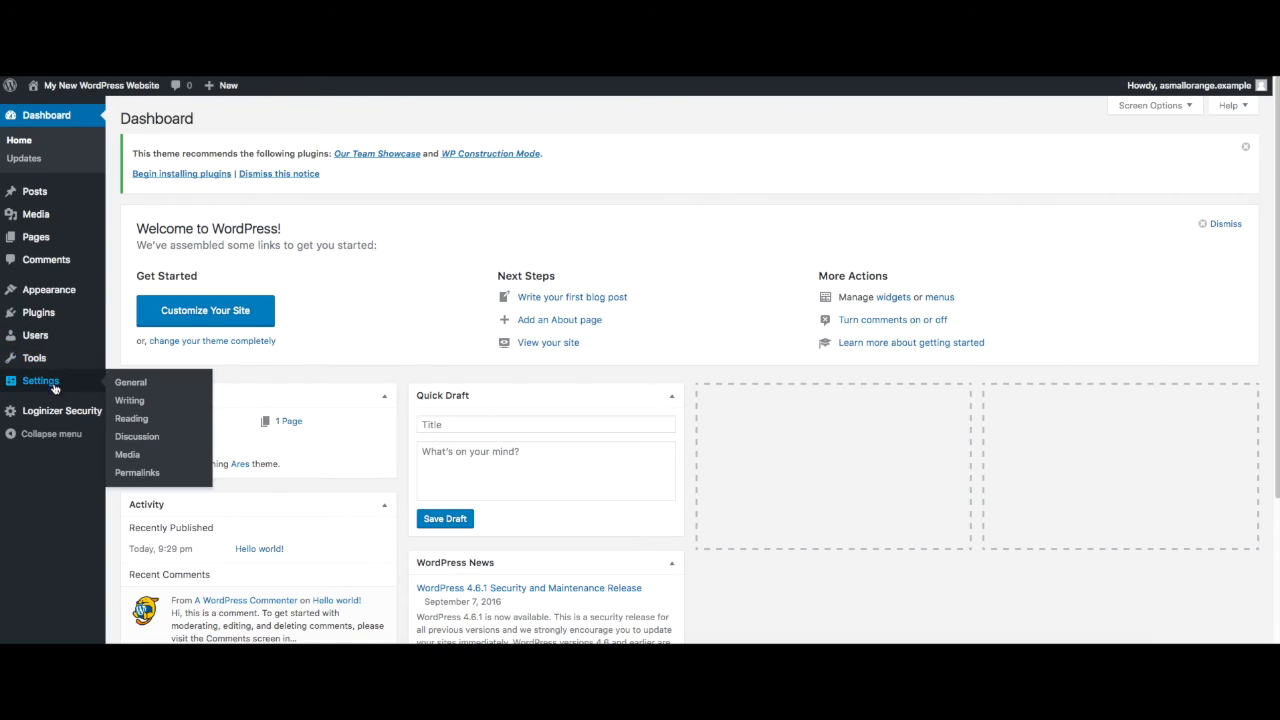
mouse_move(196, 324)
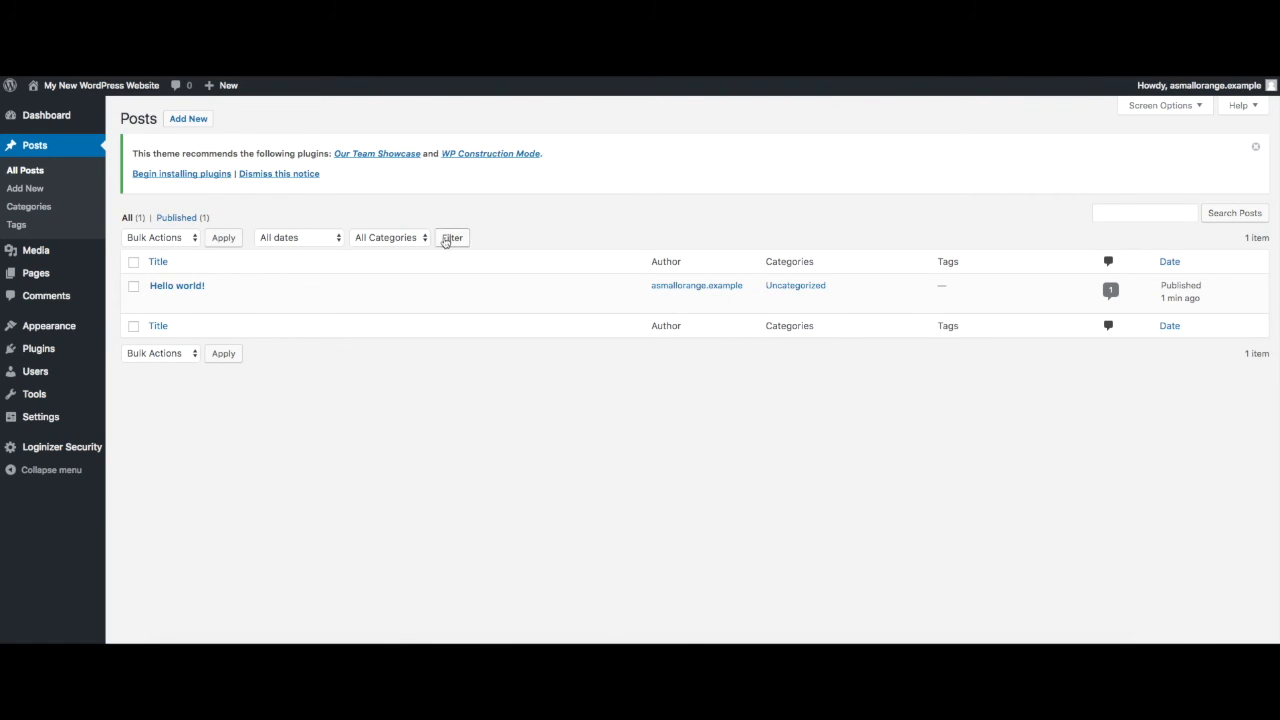
mouse_move(224, 204)
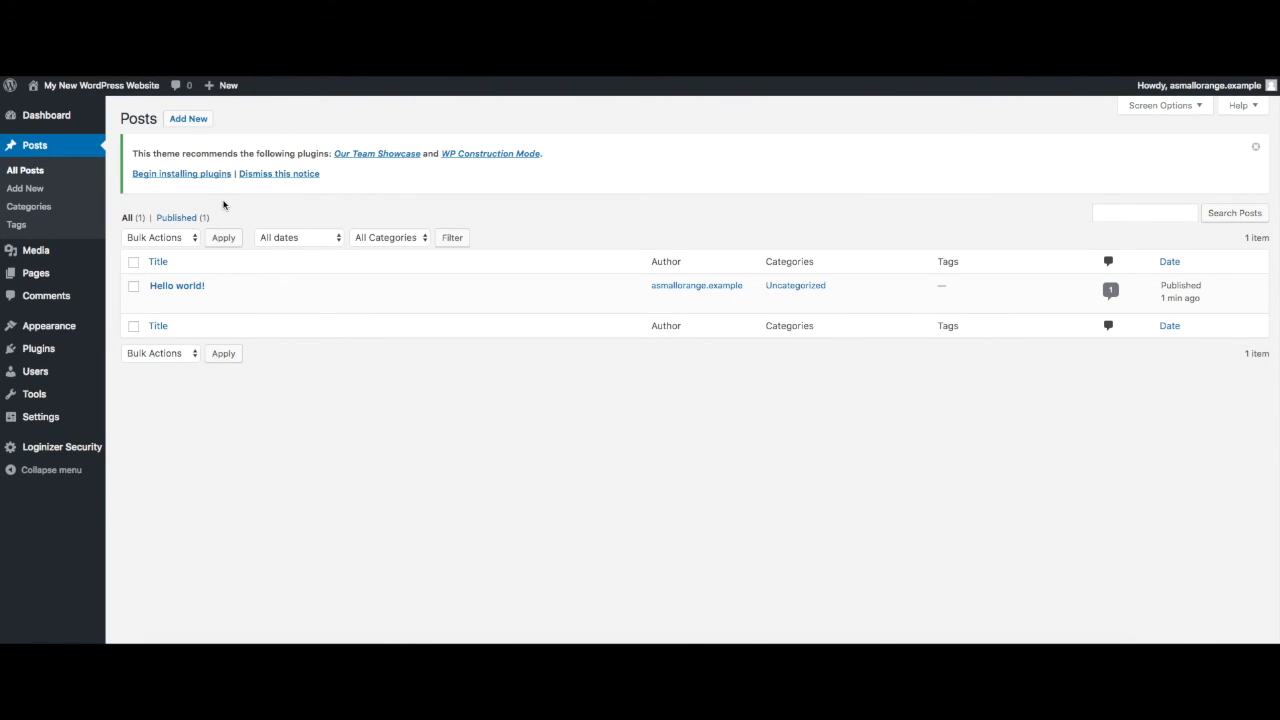